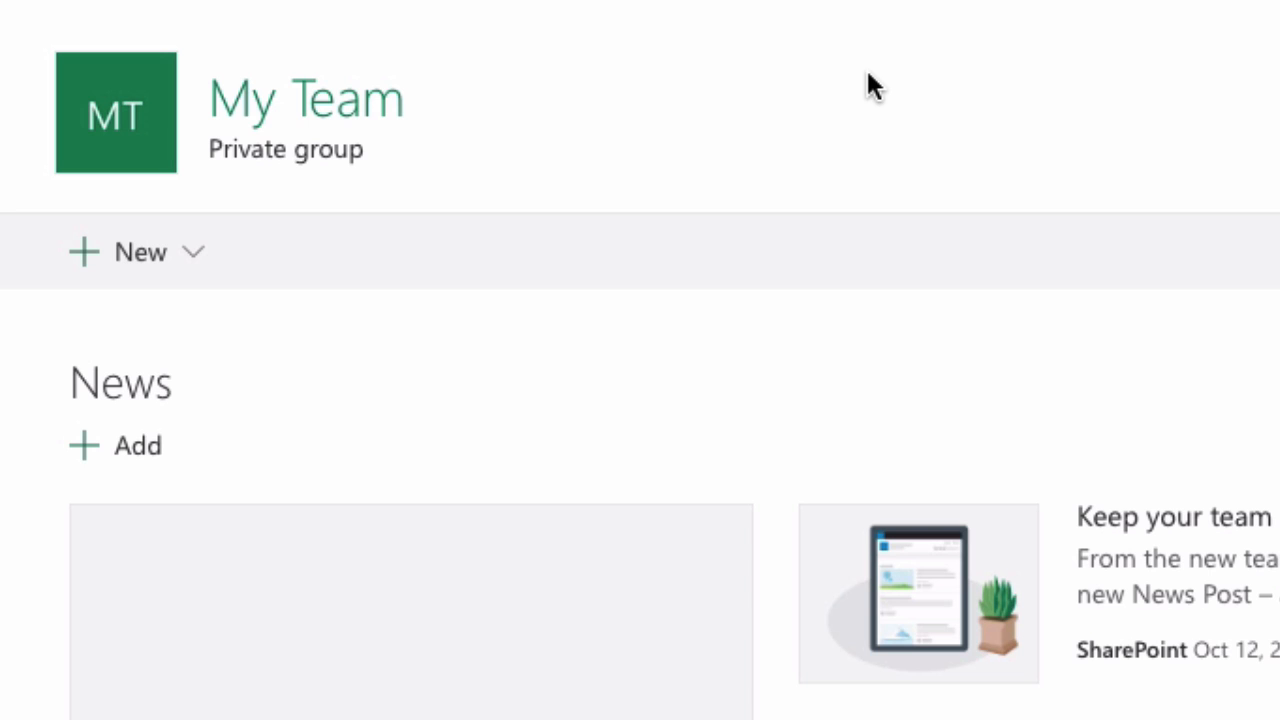
{"action": "mouse_move", "coordinate": [150, 280]}
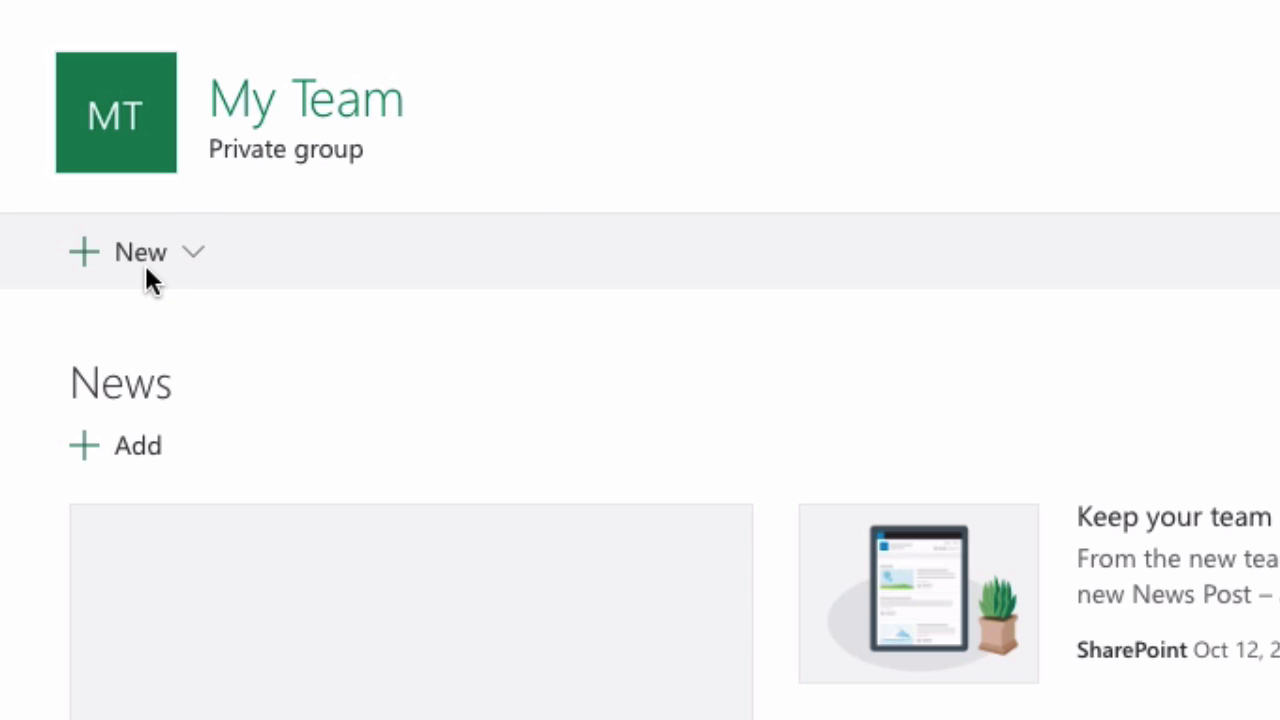
- Create a new blank page on the My Team site
{"action": "left_click", "coordinate": [137, 251]}
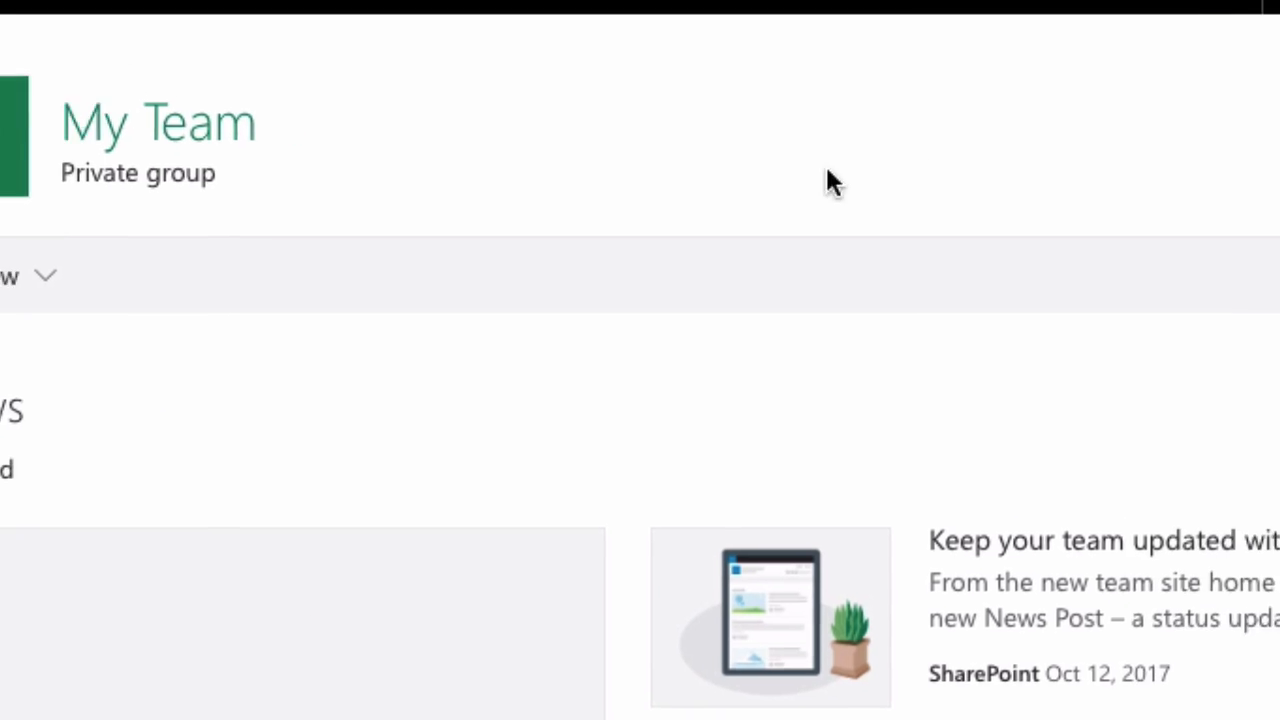
{"action": "left_click", "coordinate": [910, 45]}
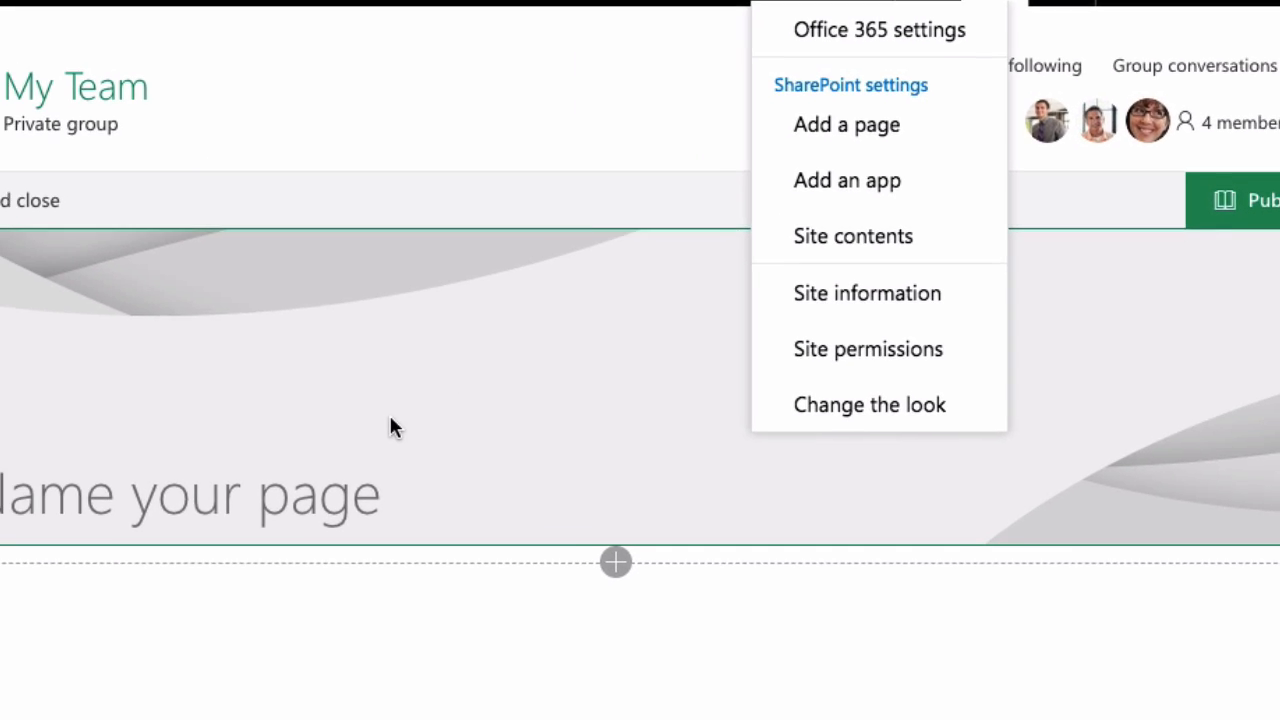
- Title the page 'How to create a page'
{"action": "type", "text": "How to crea"}
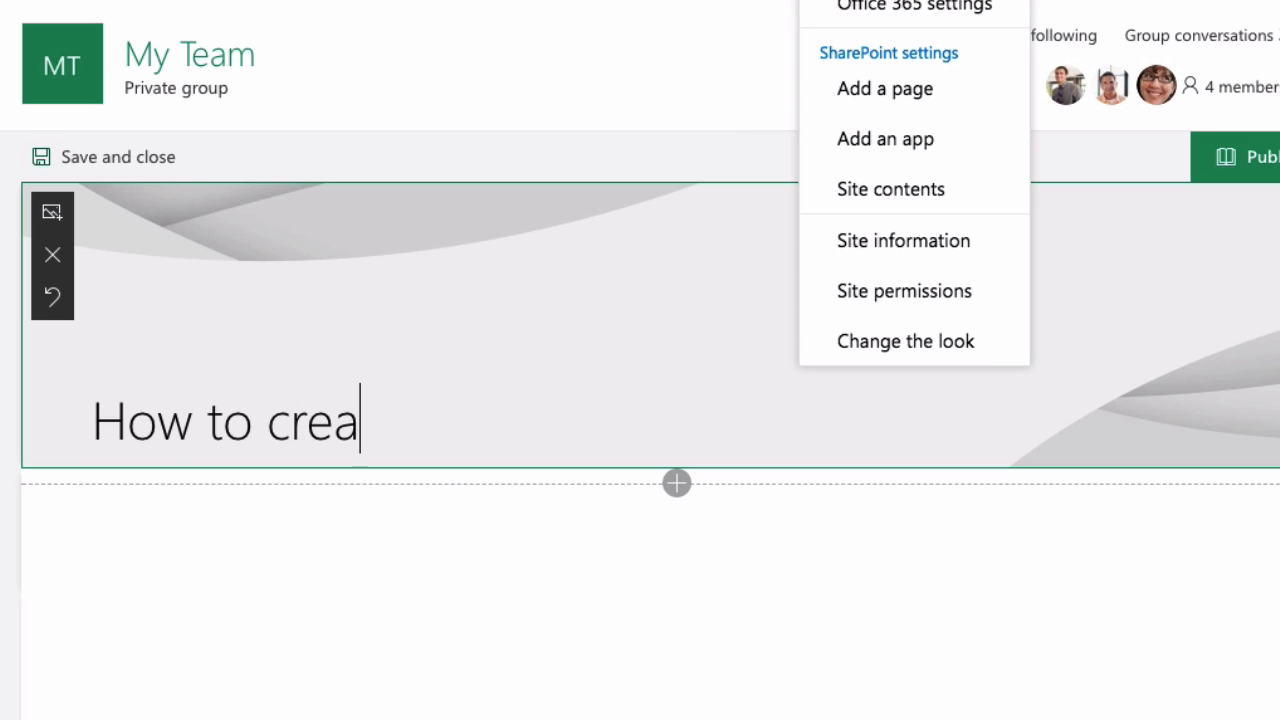
{"action": "type", "text": "te a page"}
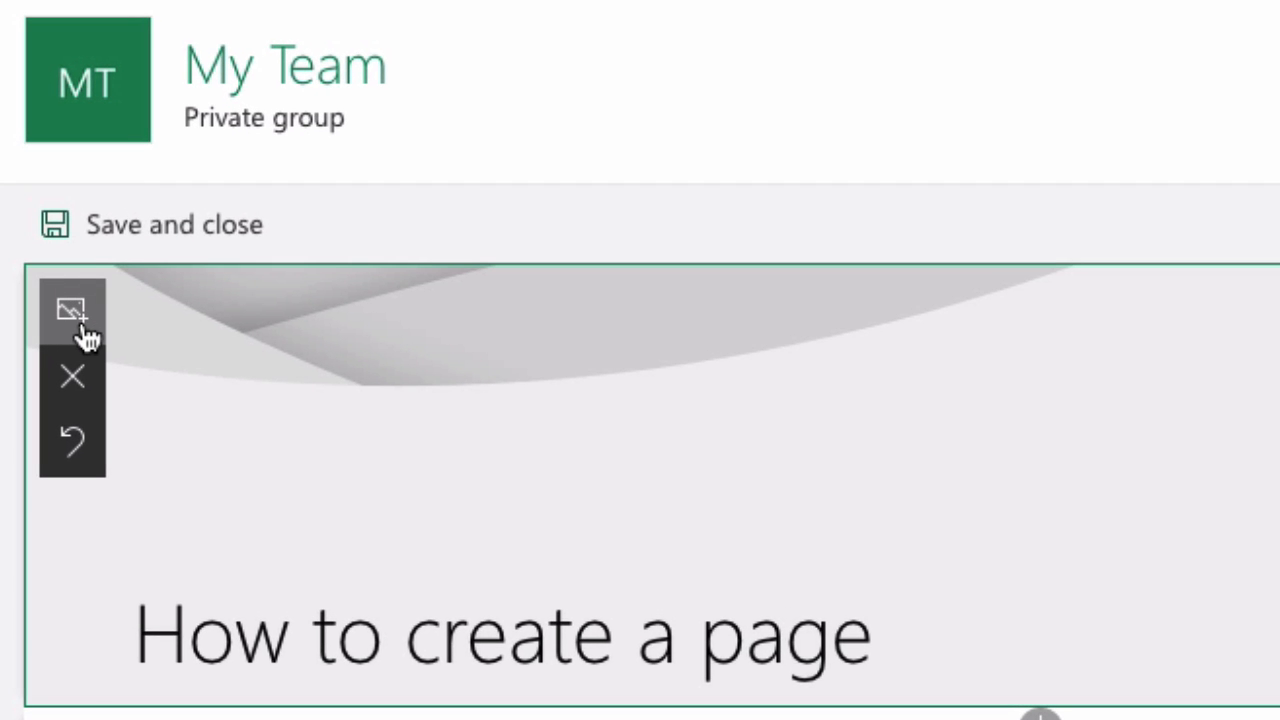
- Set the title banner background to the uploaded purple image file
{"action": "left_click", "coordinate": [71, 308]}
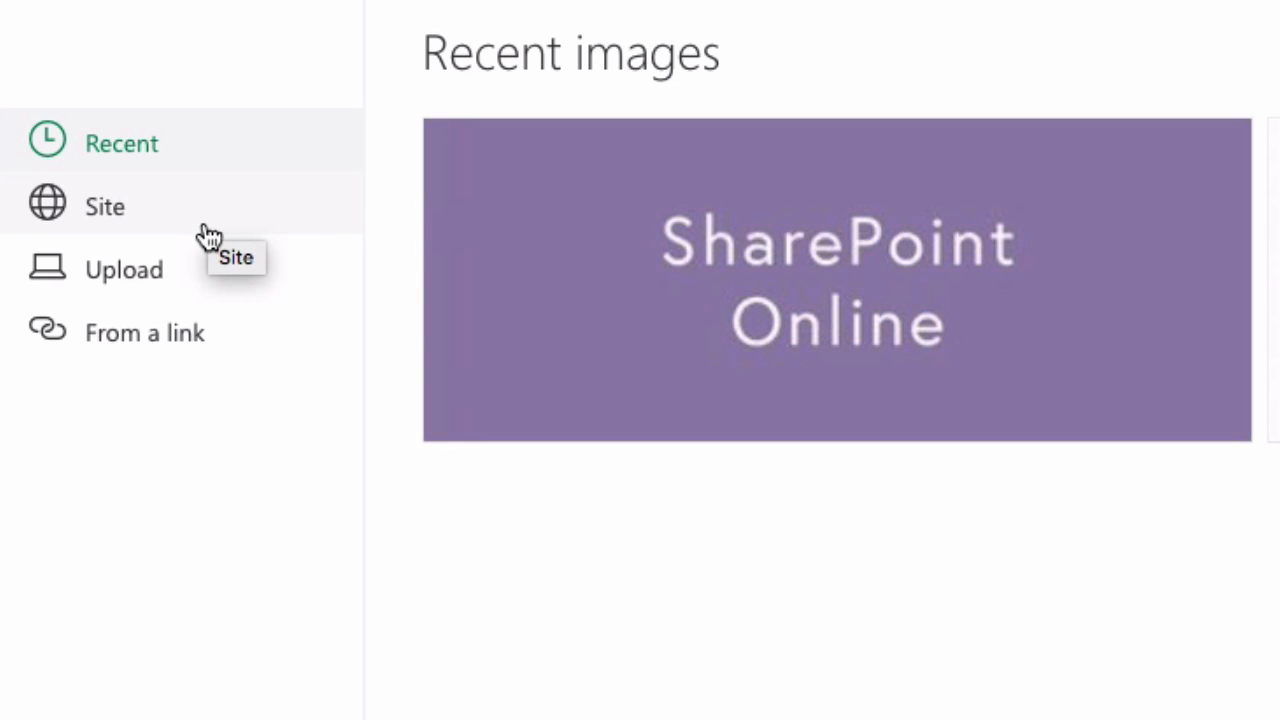
{"action": "left_click", "coordinate": [123, 269]}
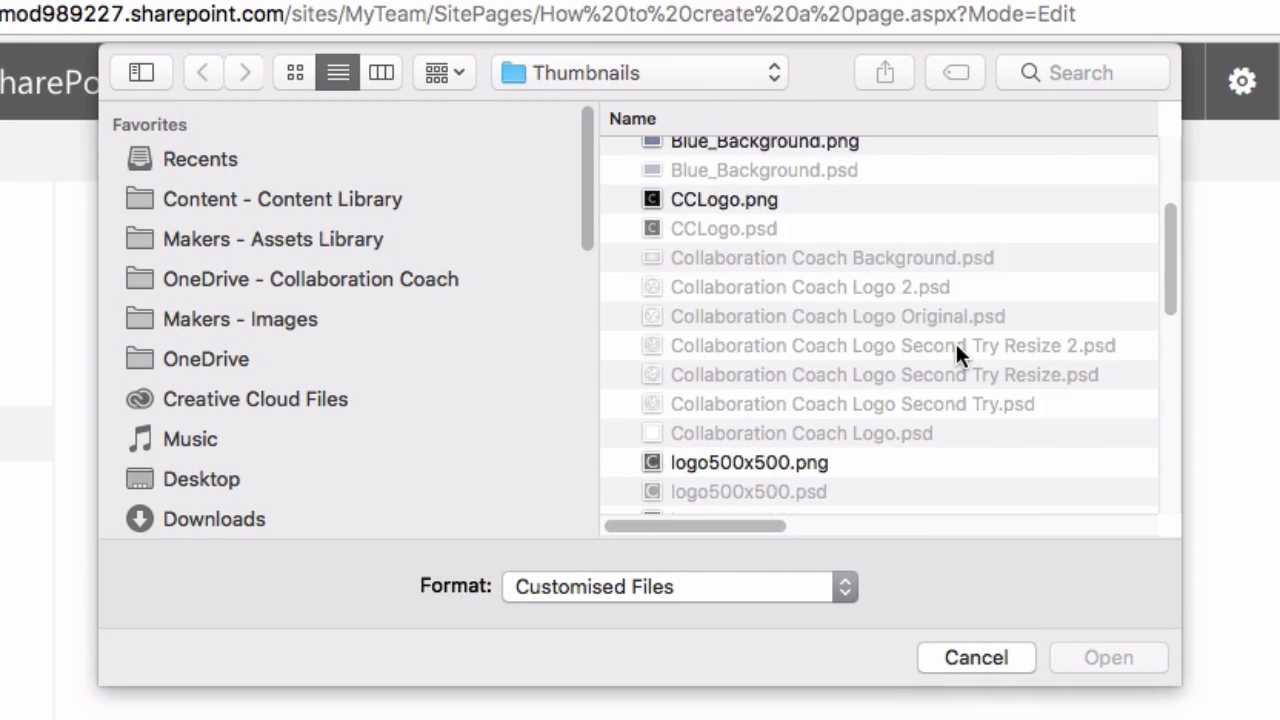
{"action": "scroll", "scroll_direction": "down", "scroll_amount": 3}
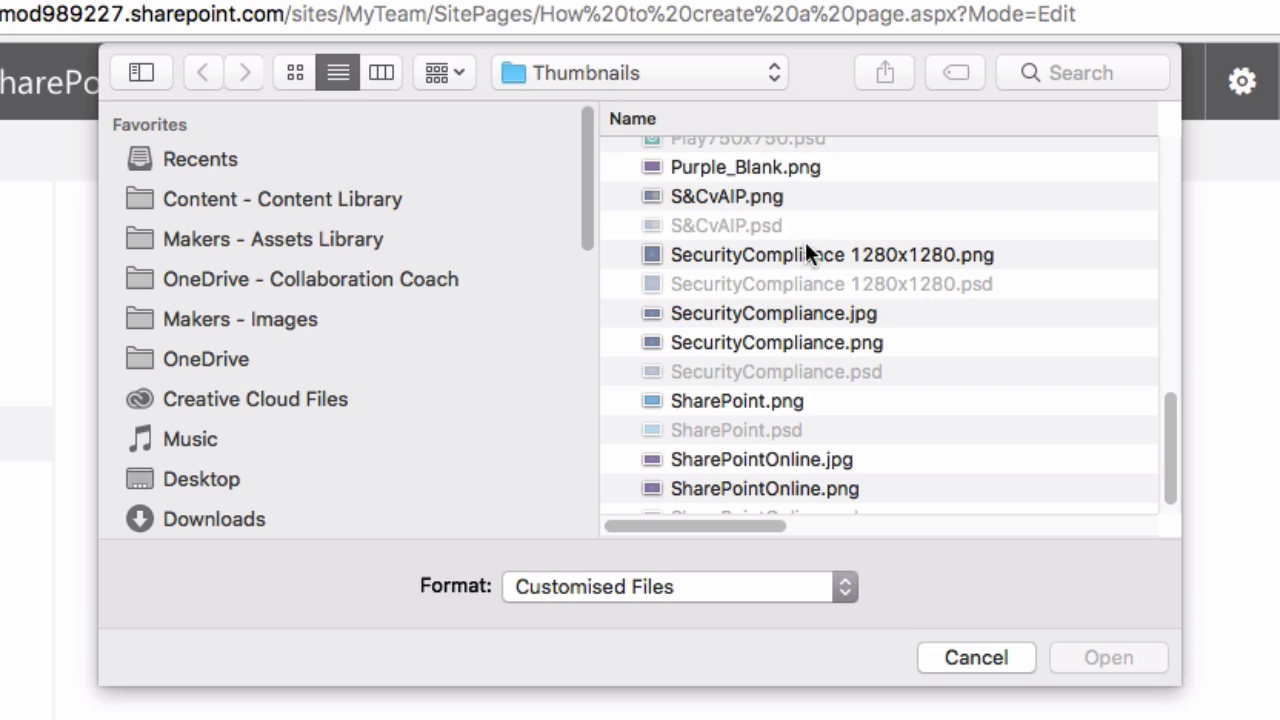
{"action": "left_click", "coordinate": [1108, 657]}
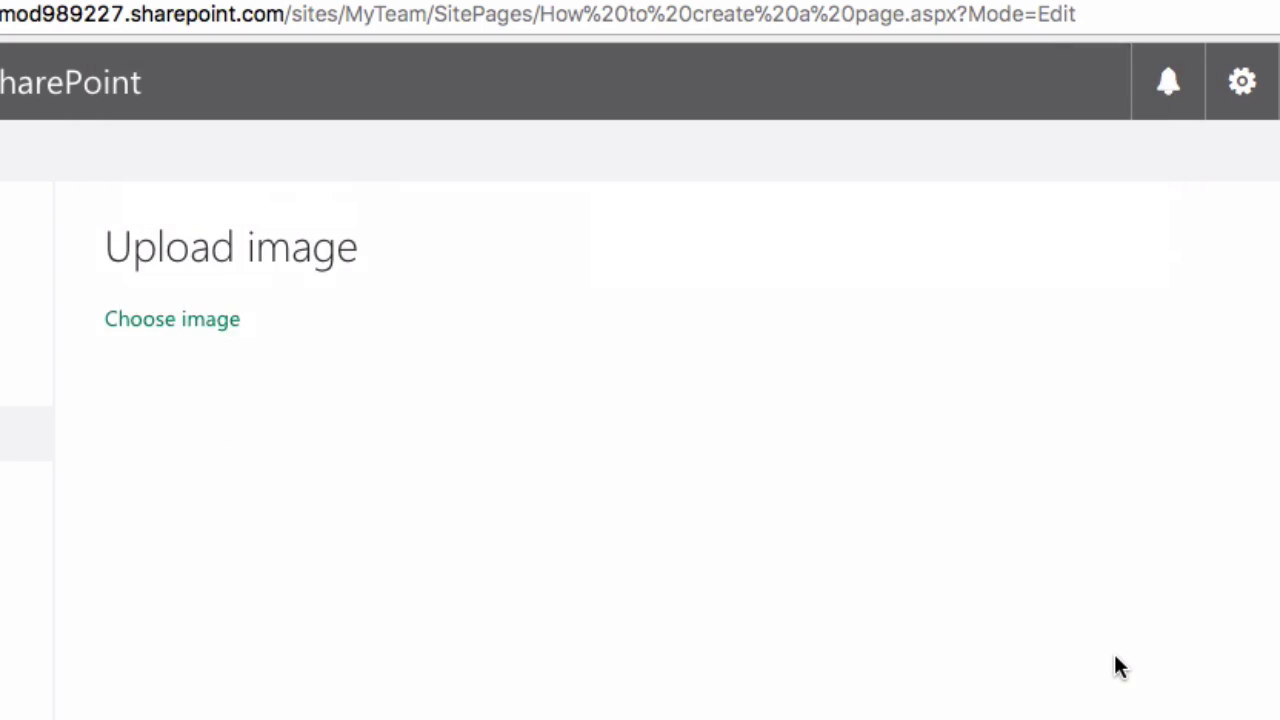
{"action": "left_click", "coordinate": [171, 318]}
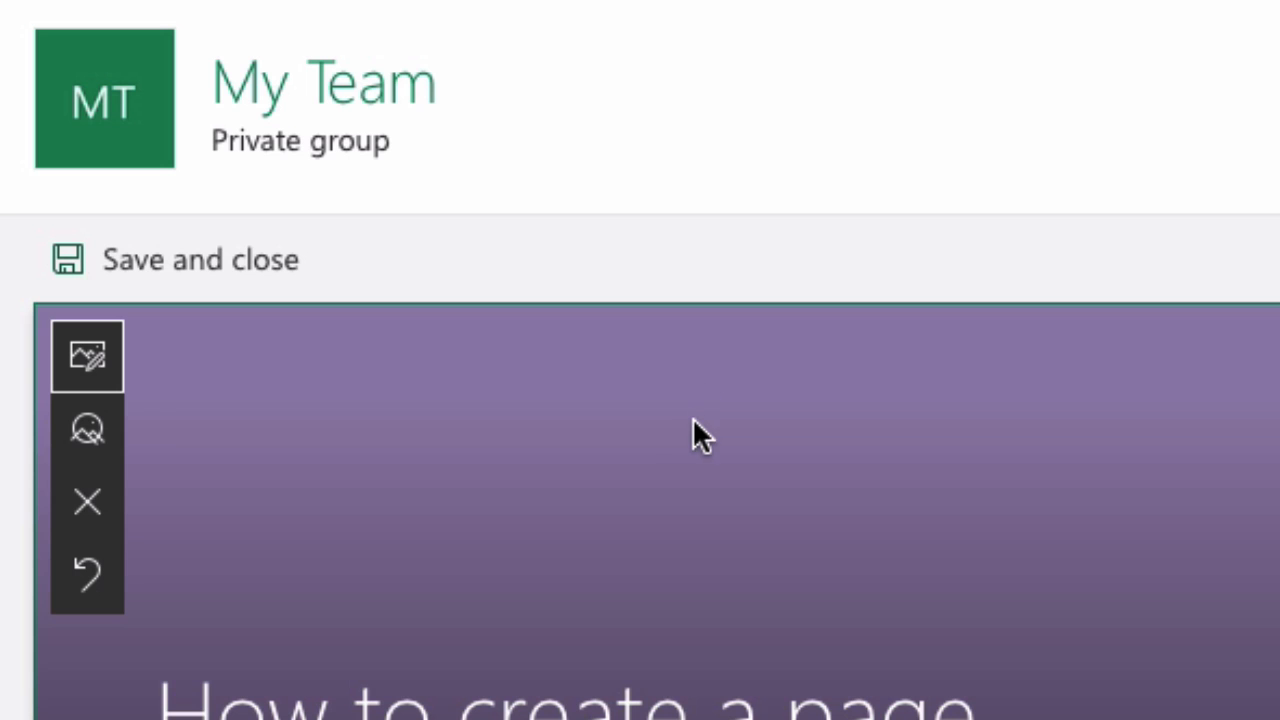
- Save the page as a draft and reopen it for editing
{"action": "left_click", "coordinate": [200, 259]}
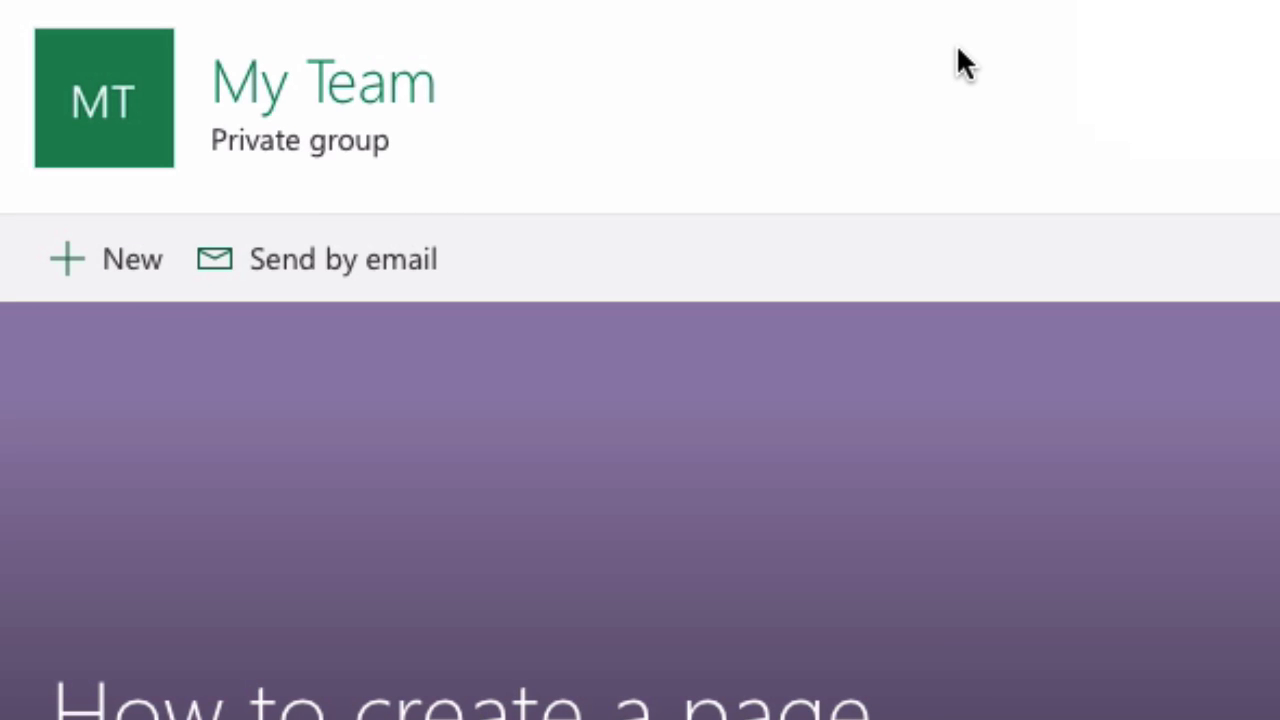
{"action": "mouse_move", "coordinate": [975, 120]}
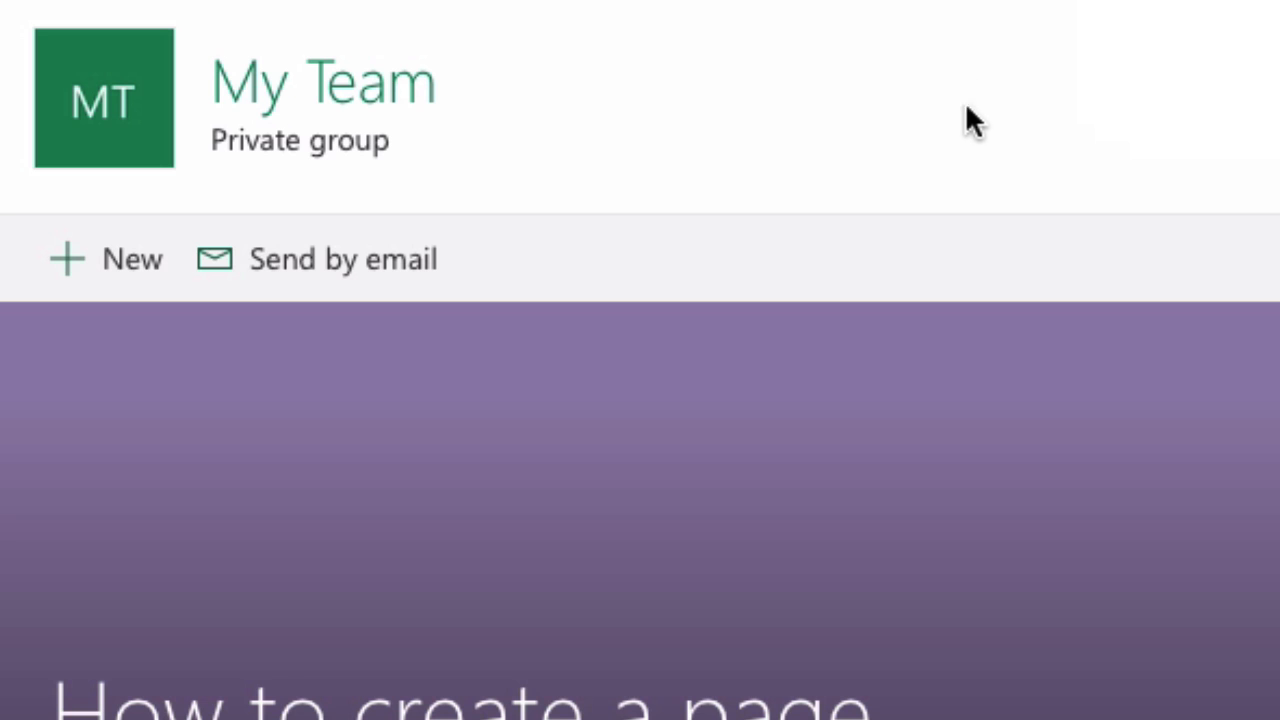
{"action": "mouse_move", "coordinate": [994, 198]}
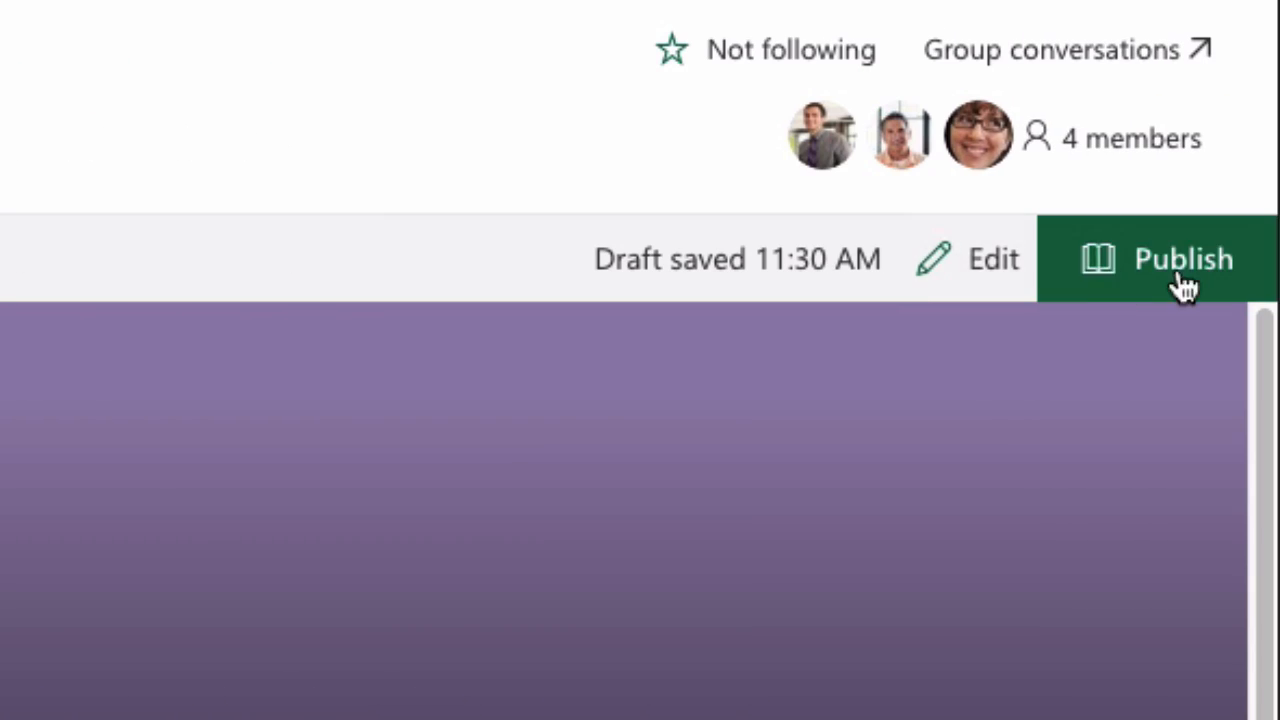
{"action": "mouse_move", "coordinate": [1100, 283]}
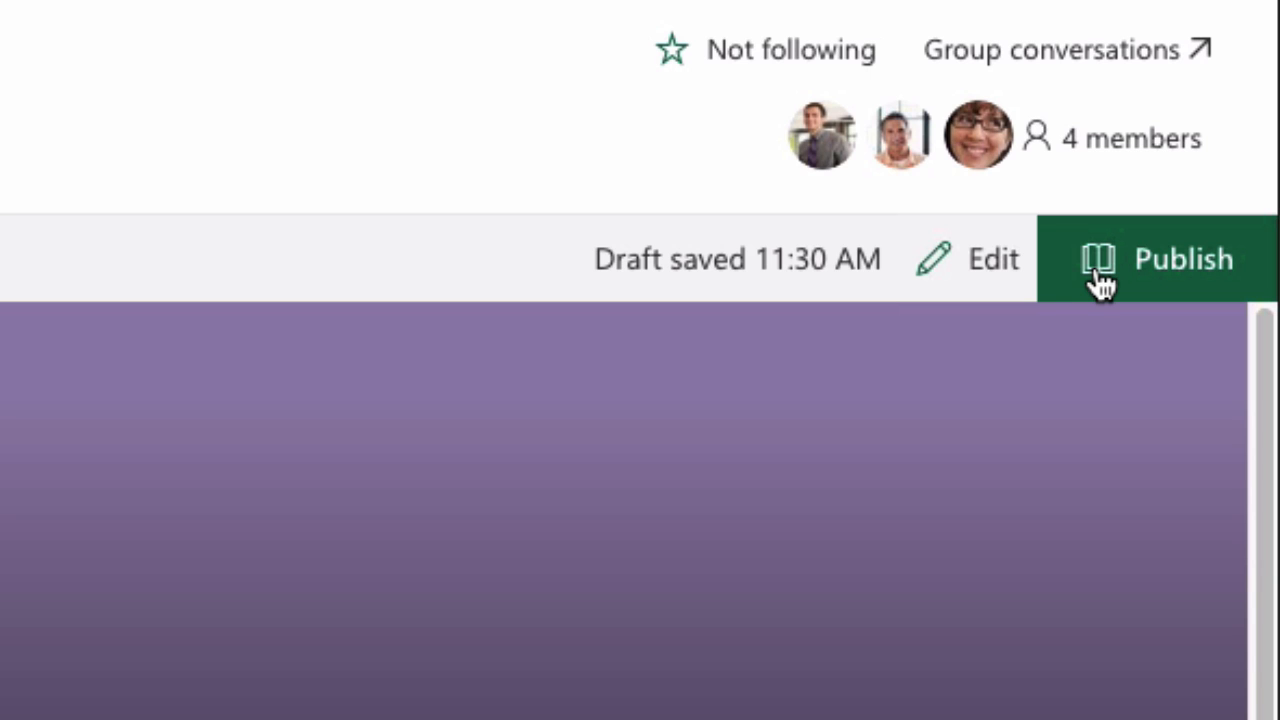
{"action": "mouse_move", "coordinate": [990, 300]}
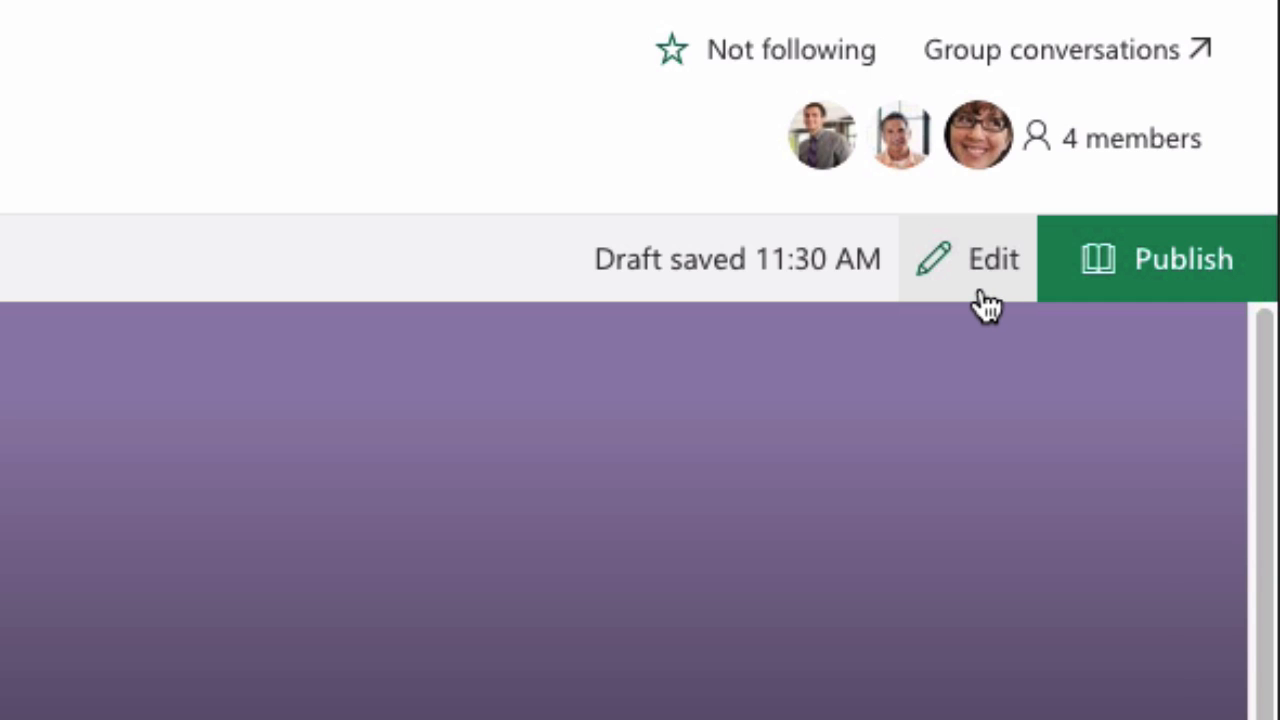
{"action": "left_click", "coordinate": [990, 258]}
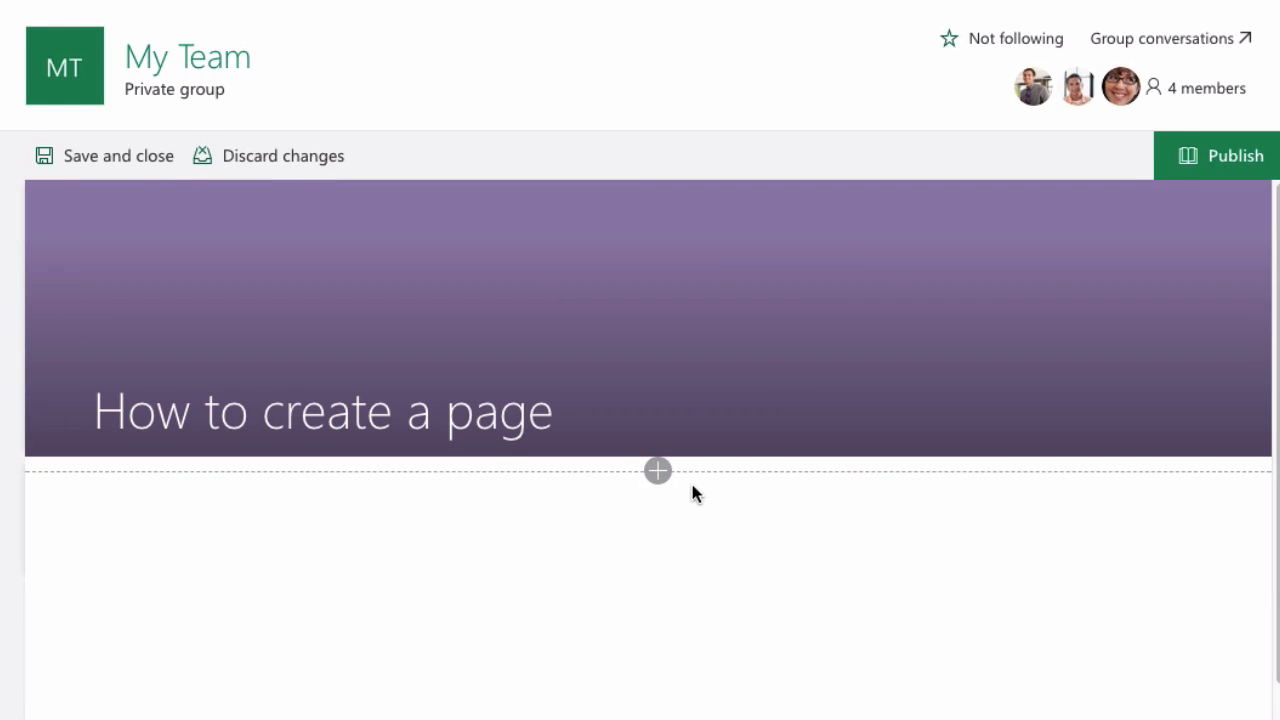
- Insert a Two columns section below the title banner
{"action": "left_click", "coordinate": [657, 470]}
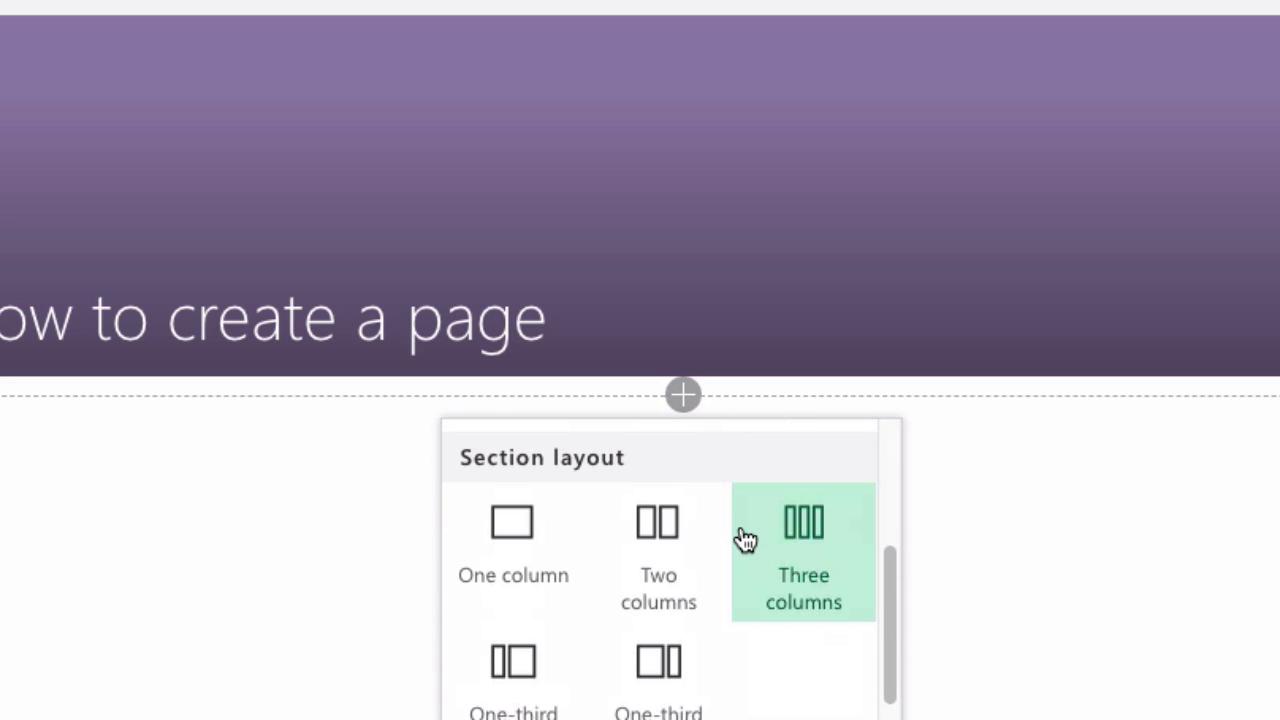
{"action": "mouse_move", "coordinate": [659, 525]}
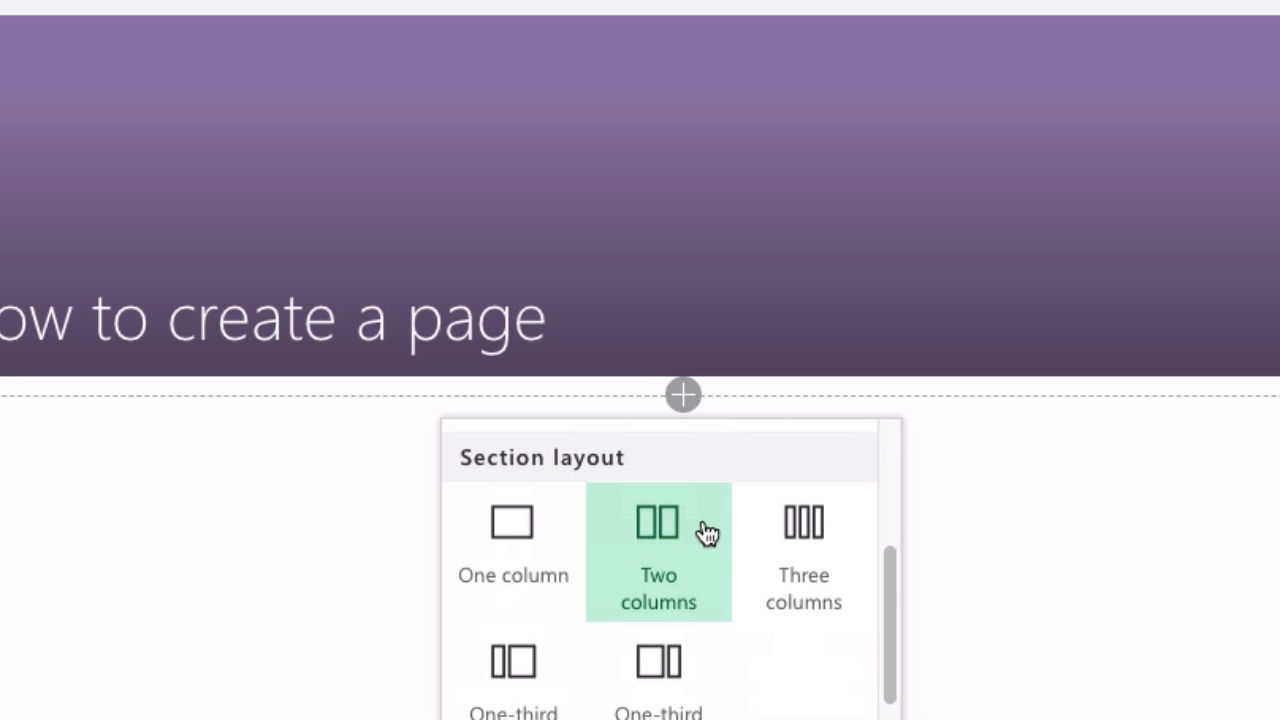
{"action": "mouse_move", "coordinate": [655, 535]}
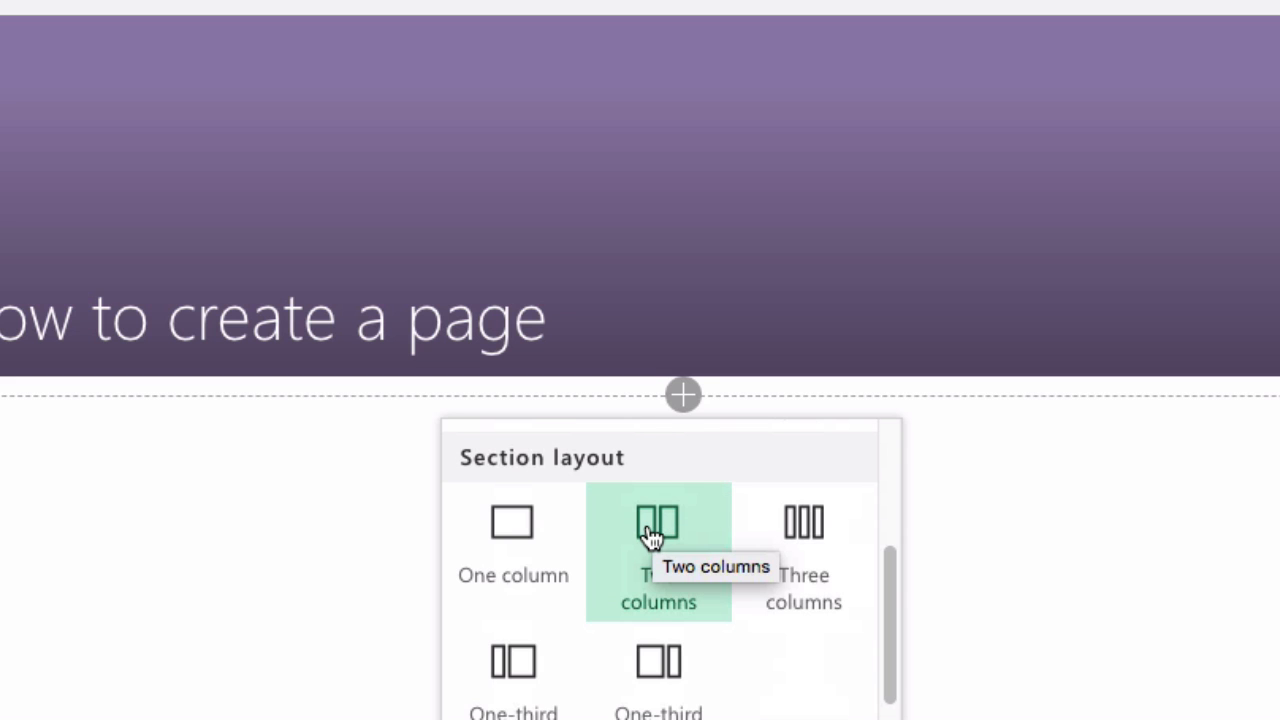
{"action": "left_click", "coordinate": [658, 522]}
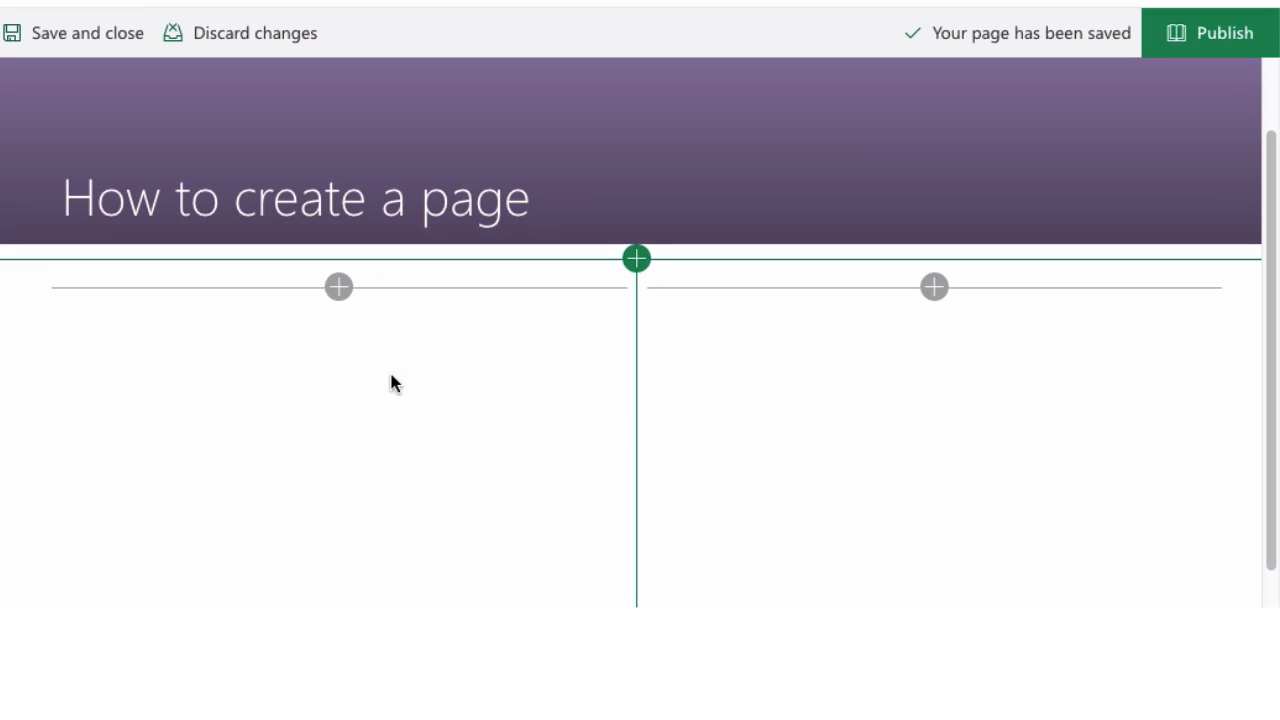
{"action": "mouse_move", "coordinate": [338, 287]}
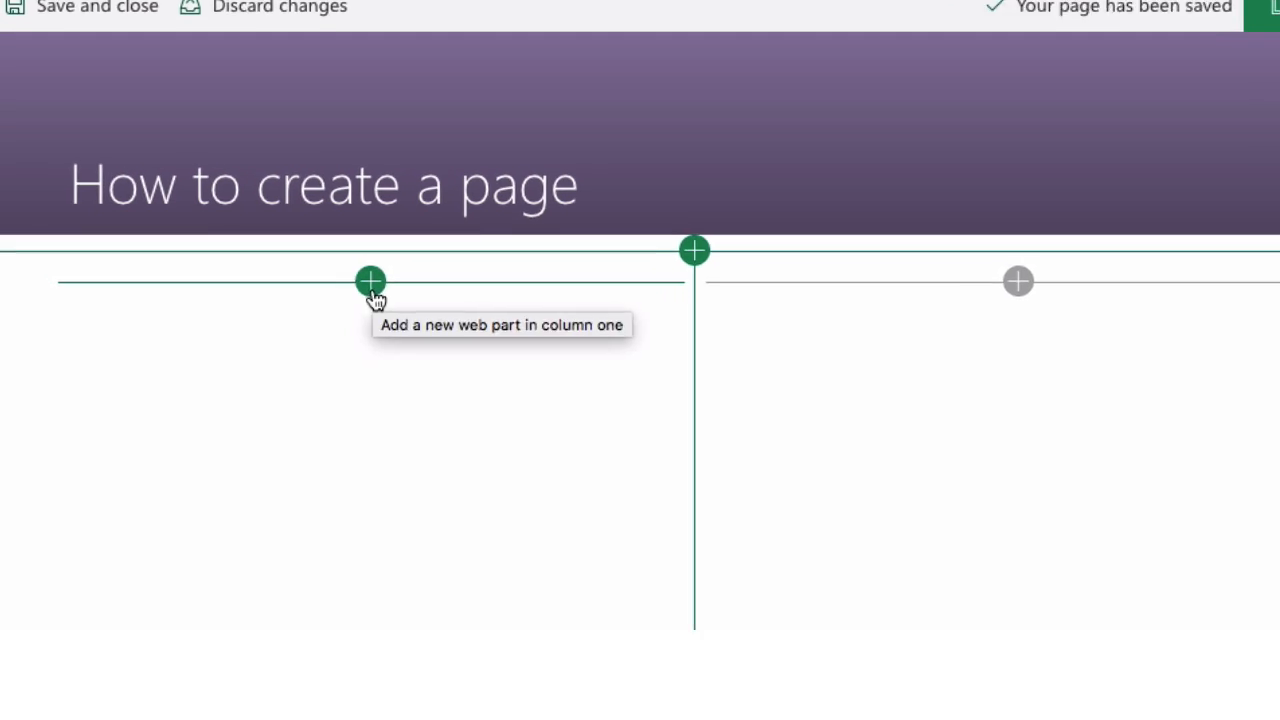
- Fill the left column with a Lorem ipsum text block and start adding to the right column
{"action": "left_click", "coordinate": [369, 280]}
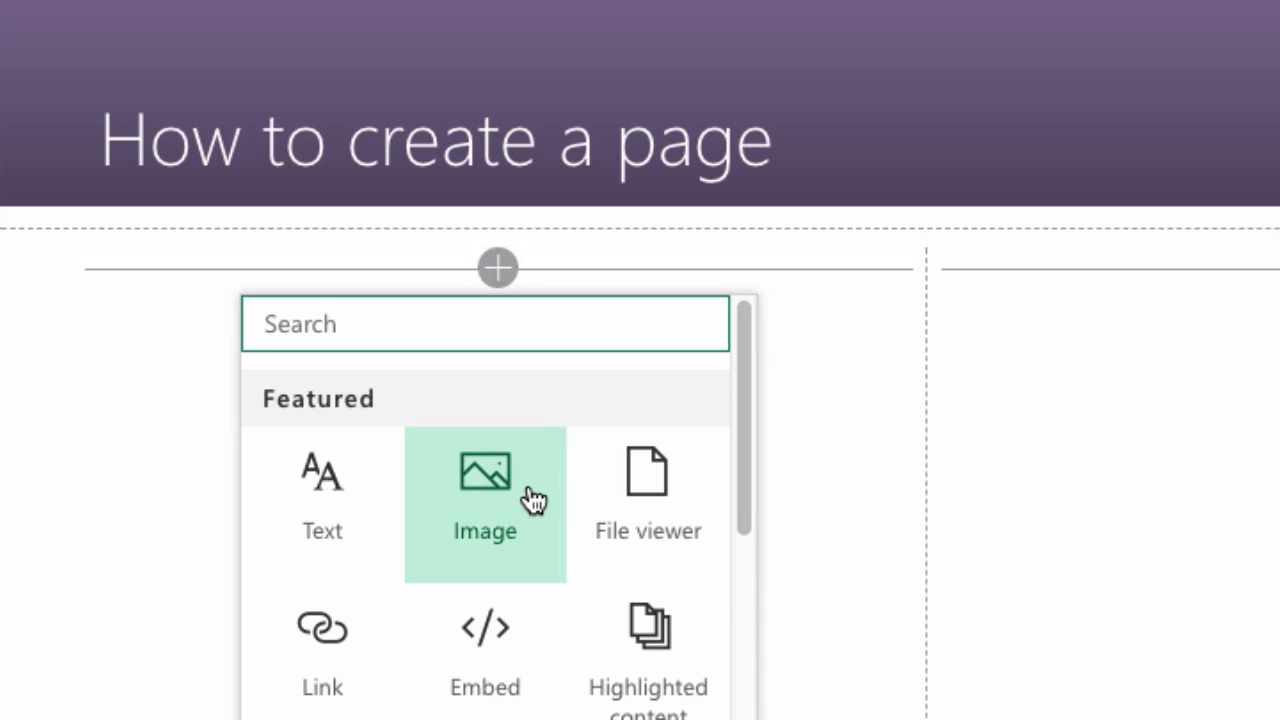
{"action": "left_click", "coordinate": [322, 490]}
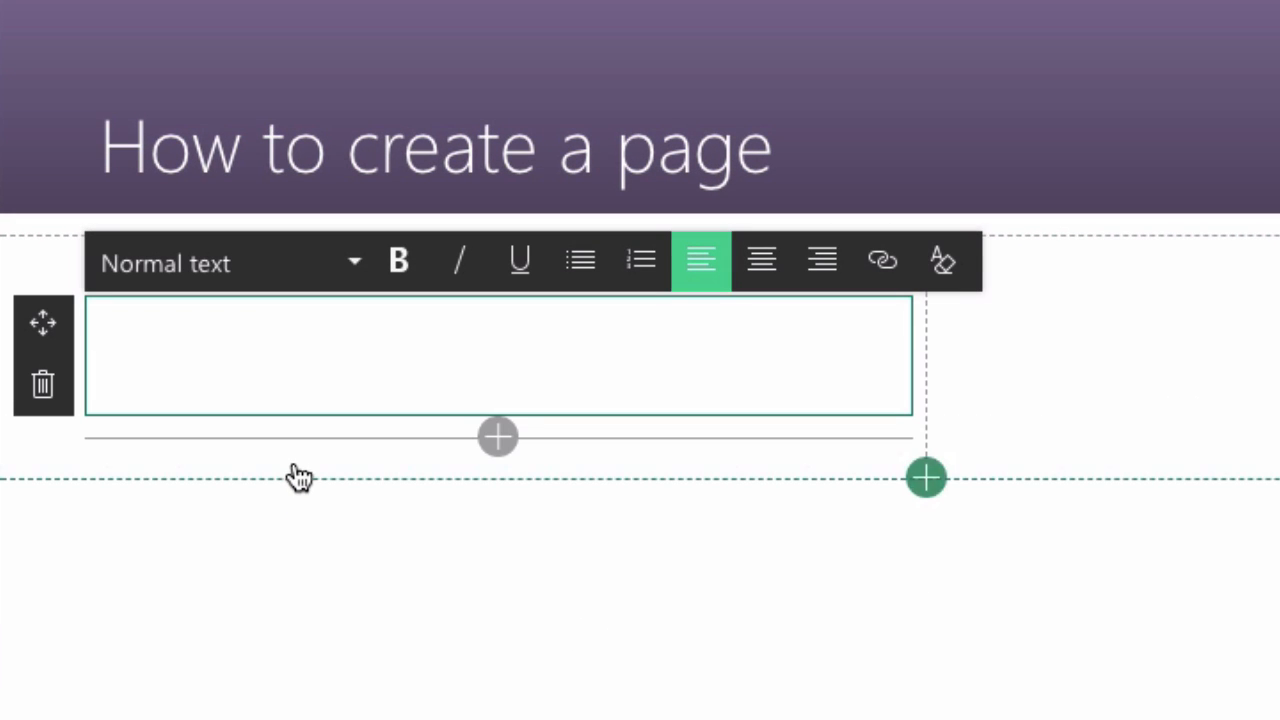
{"action": "mouse_move", "coordinate": [270, 370]}
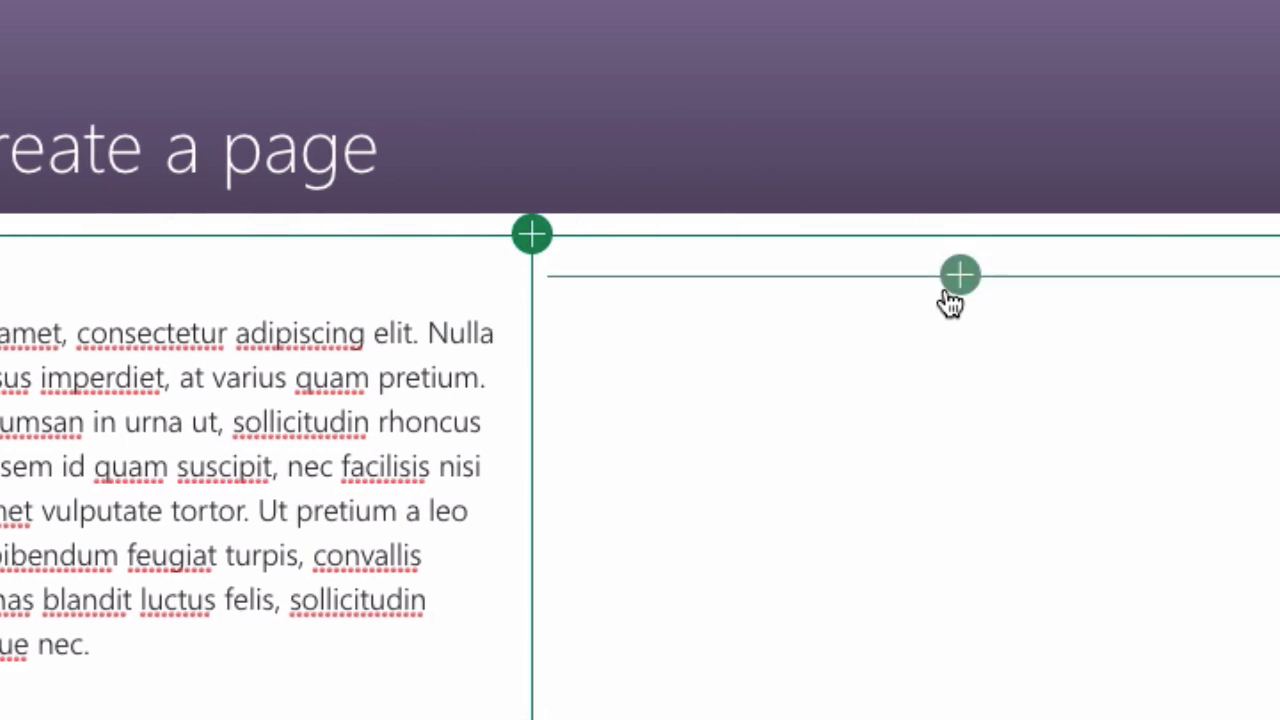
{"action": "left_click", "coordinate": [959, 274]}
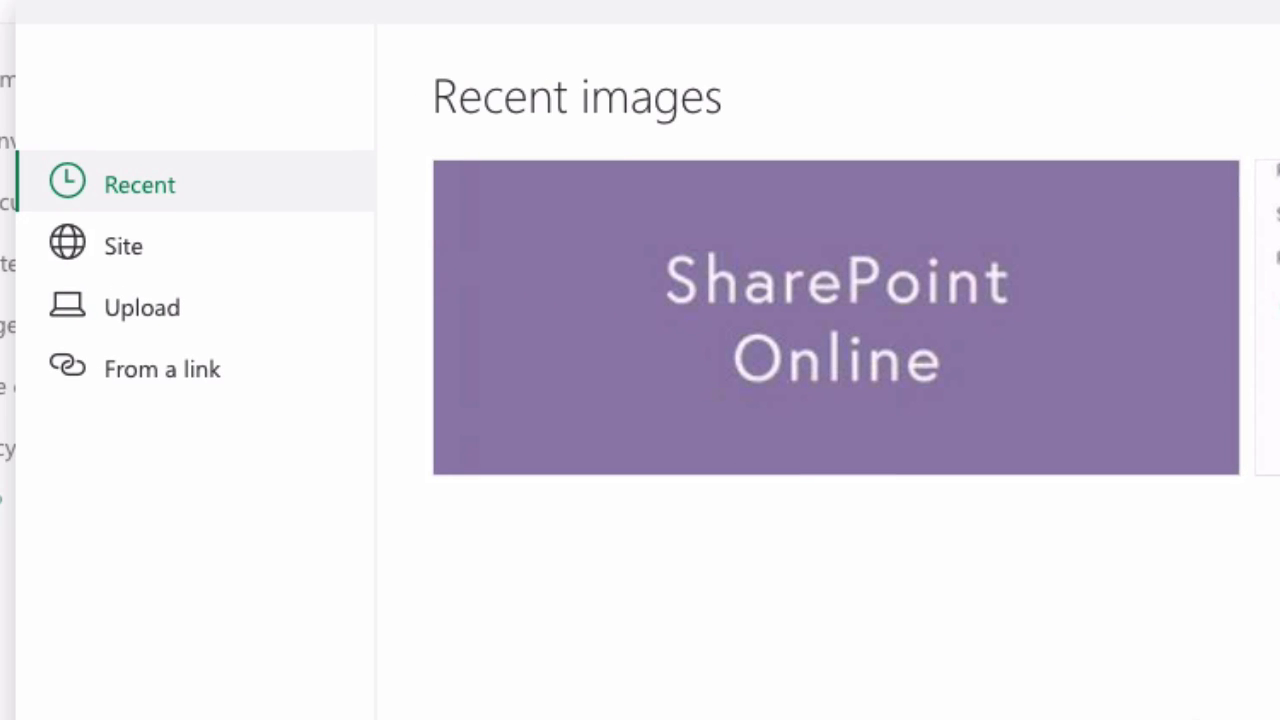
{"action": "mouse_move", "coordinate": [288, 207]}
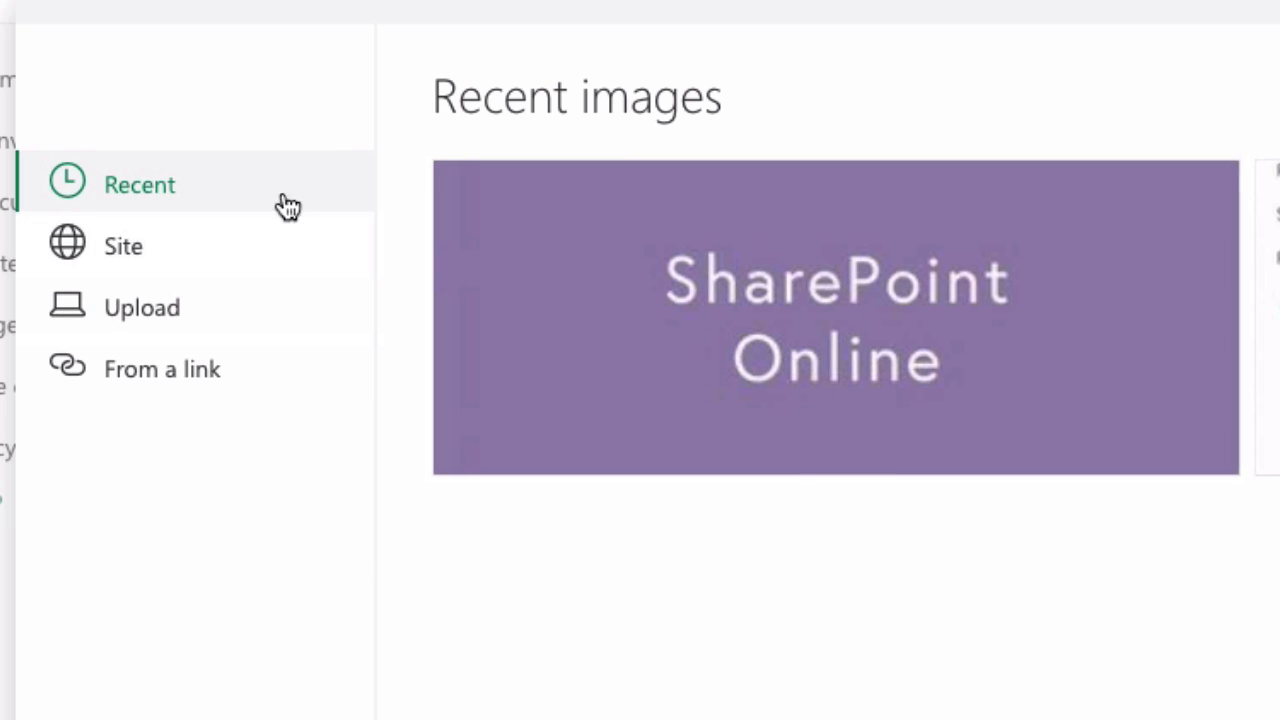
- Insert SharePointOnline.jpg from the site's Images library into the right column
{"action": "left_click", "coordinate": [123, 246]}
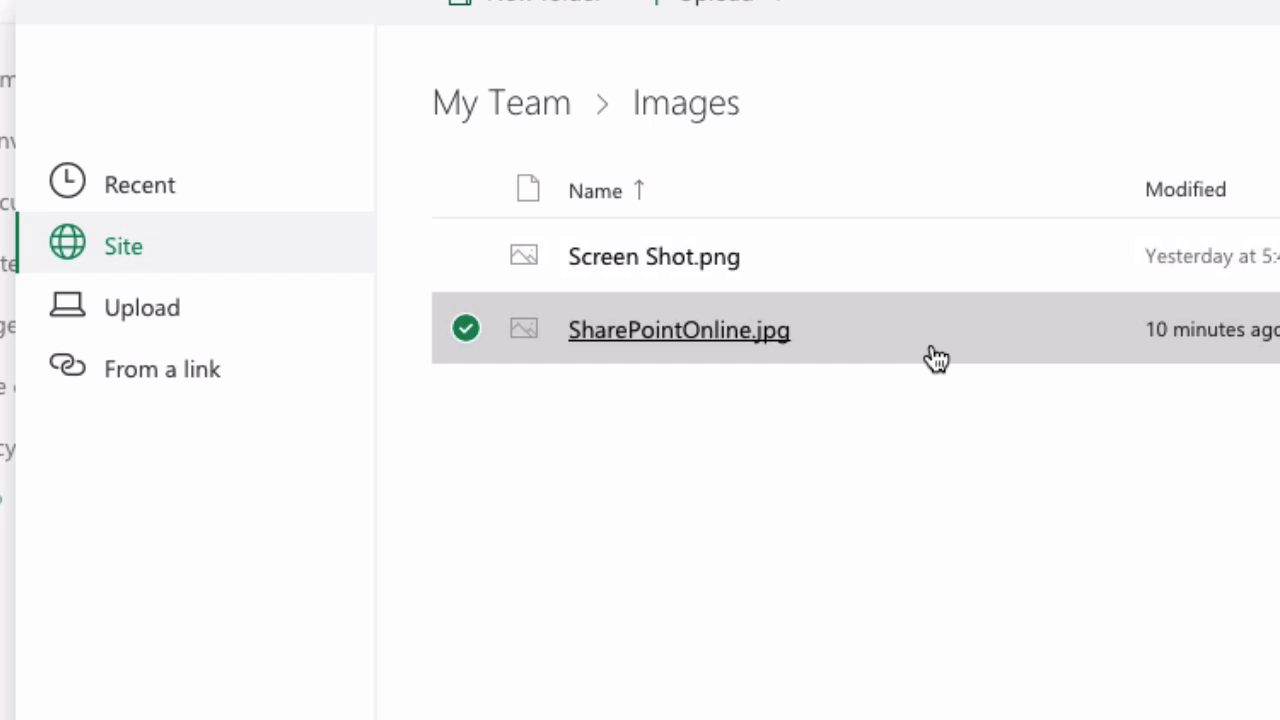
{"action": "mouse_move", "coordinate": [213, 447]}
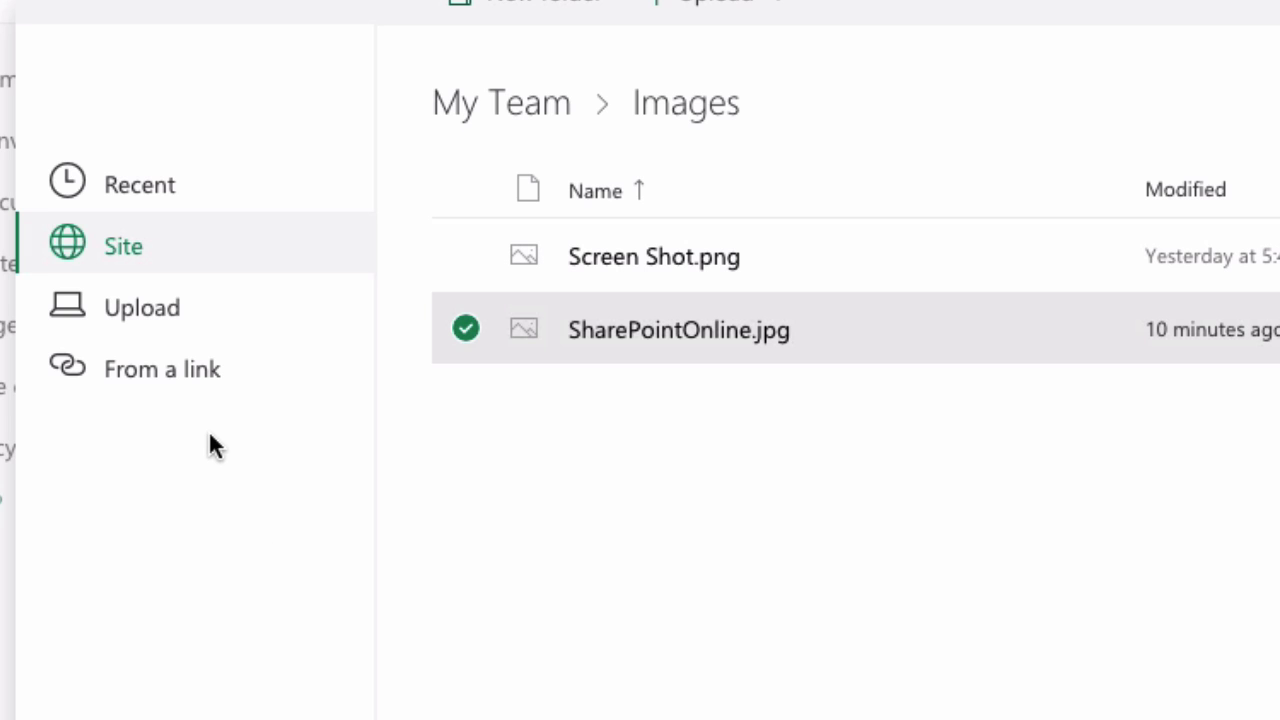
{"action": "mouse_move", "coordinate": [1030, 600]}
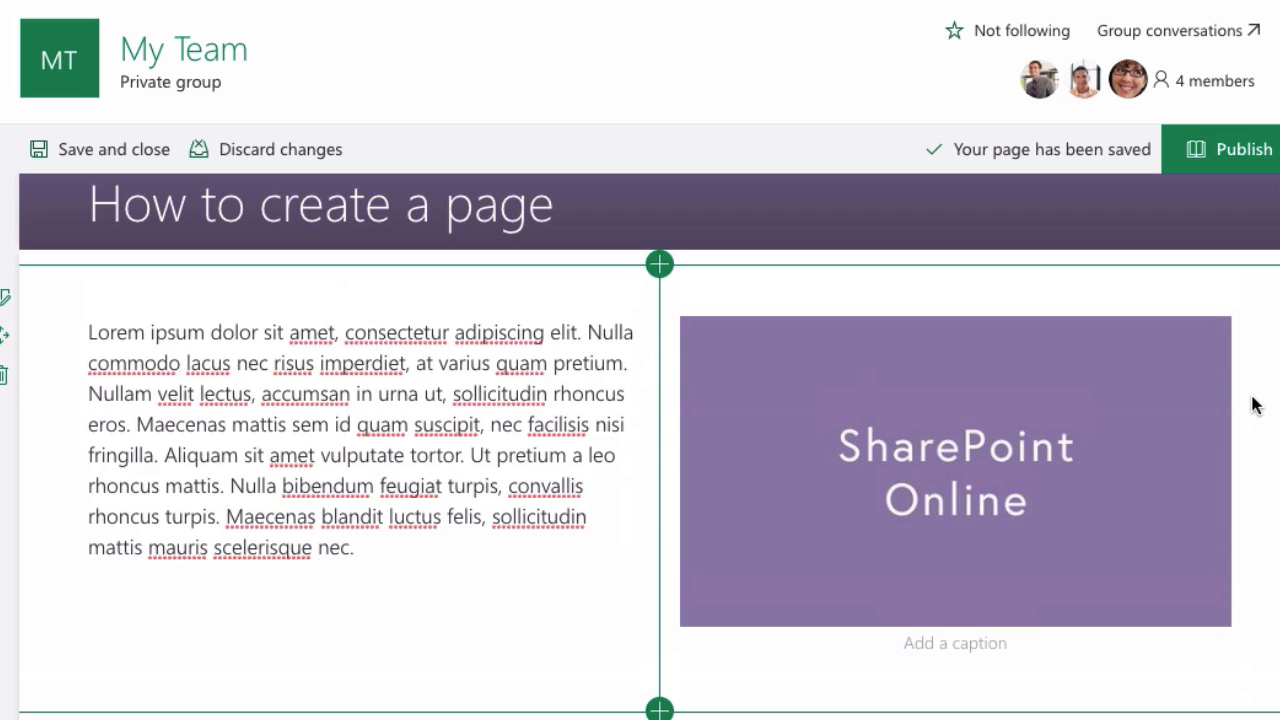
{"action": "left_click", "coordinate": [1240, 149]}
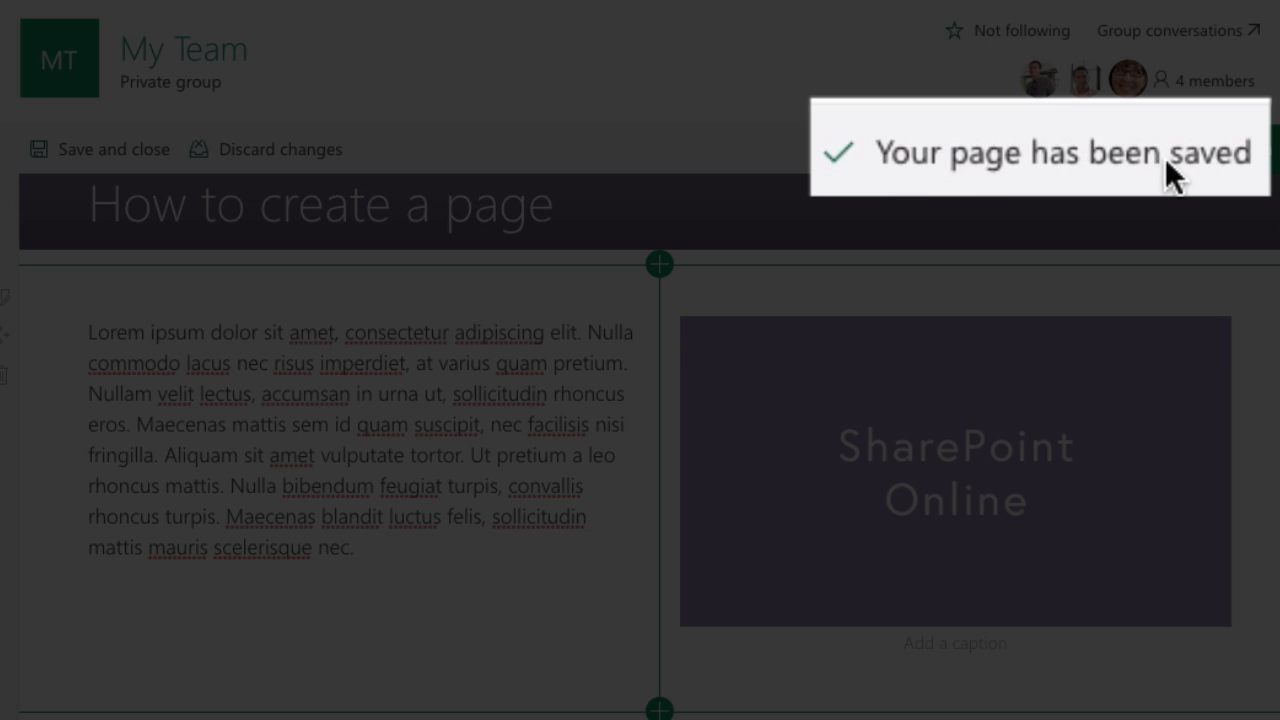
{"action": "mouse_move", "coordinate": [1227, 272]}
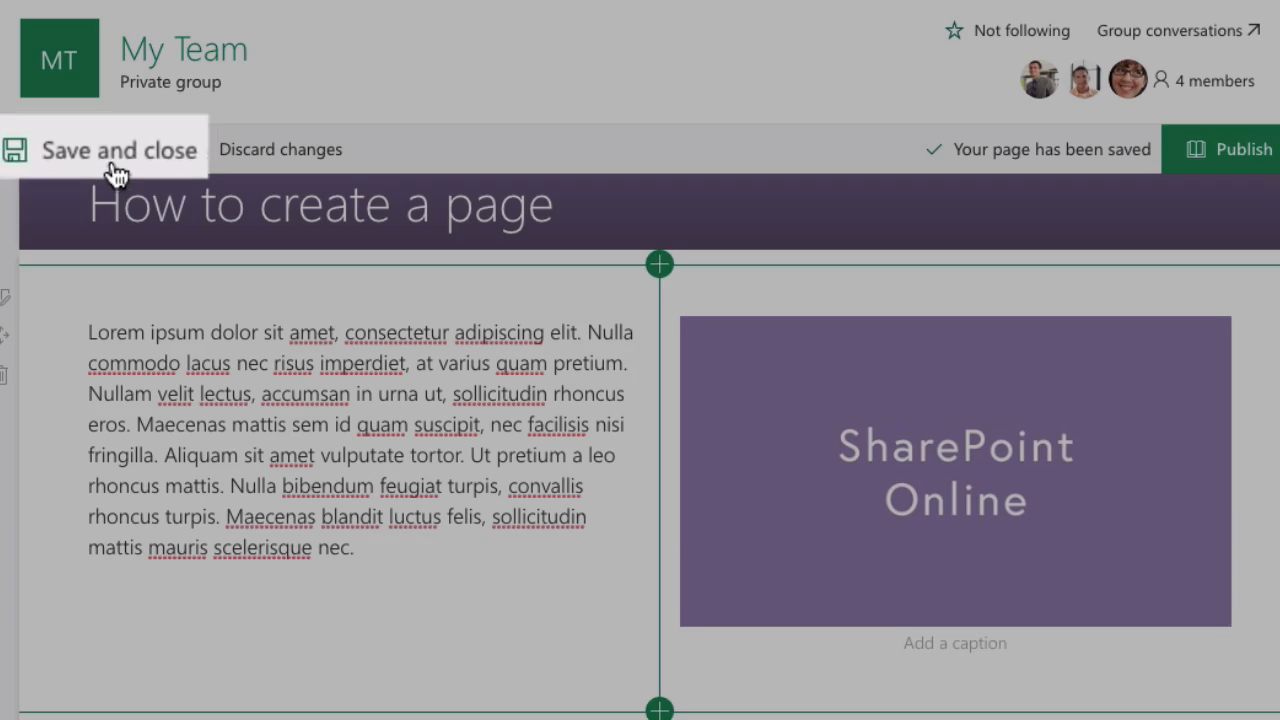
- Save and close the page so it shows as a saved draft
{"action": "left_click", "coordinate": [120, 149]}
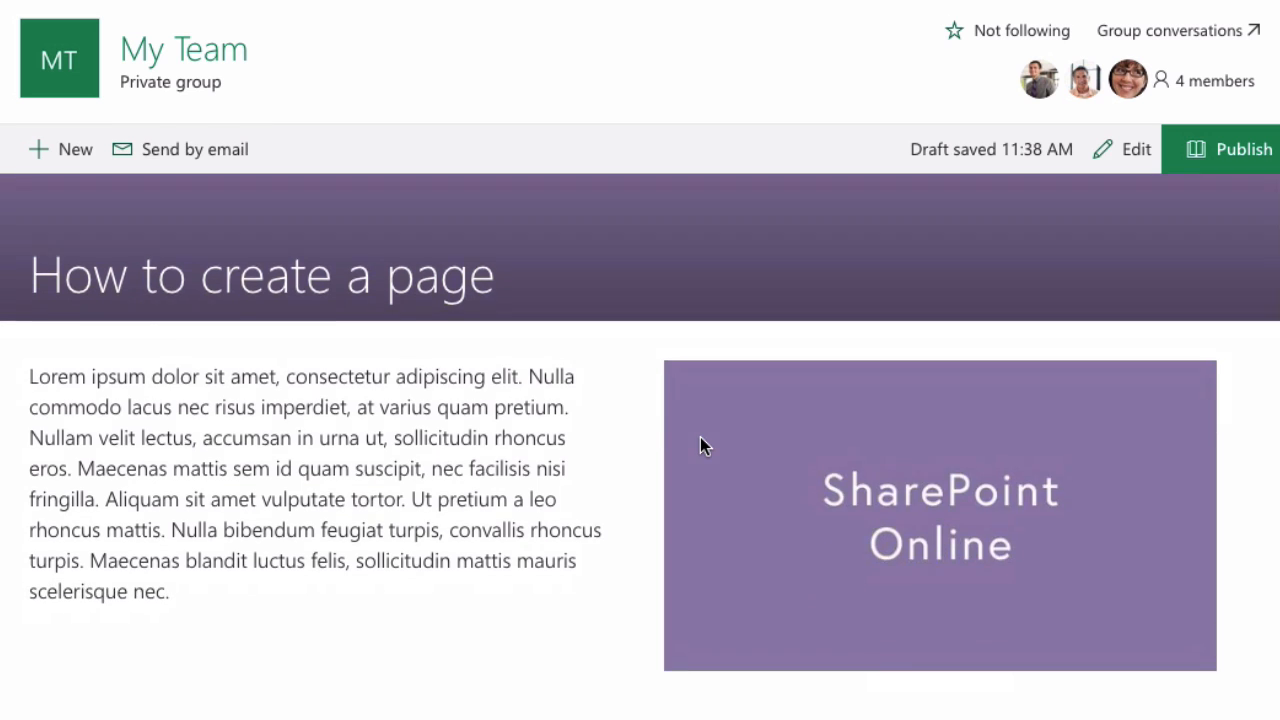
{"action": "left_click", "coordinate": [1243, 149]}
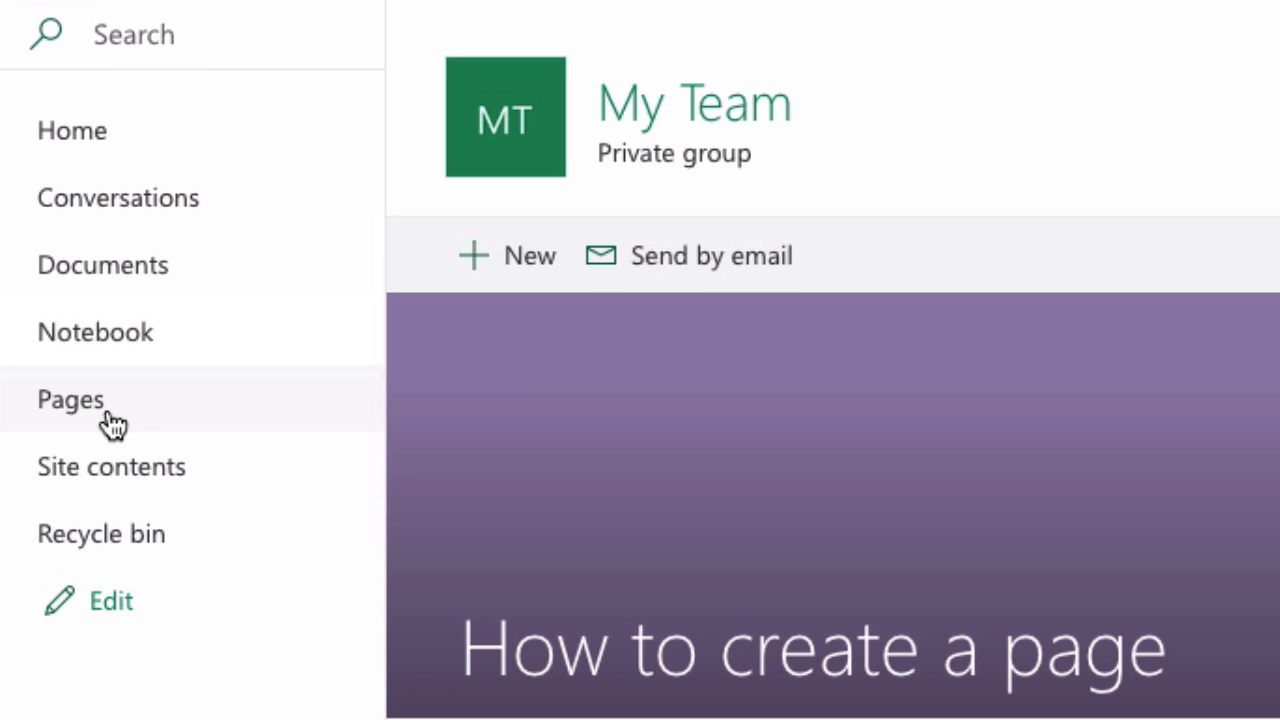
- Show the Site Pages library listing How to create a page.aspx and Home.aspx
{"action": "left_click", "coordinate": [70, 398]}
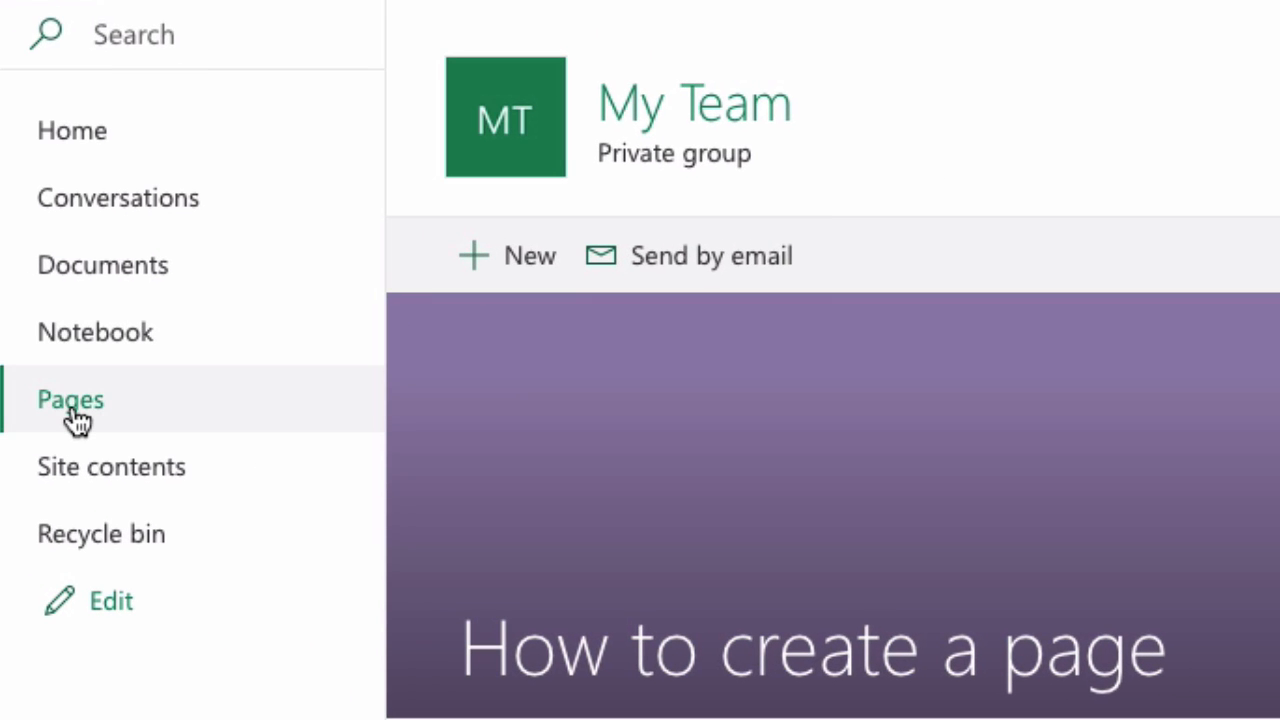
{"action": "left_click", "coordinate": [70, 398]}
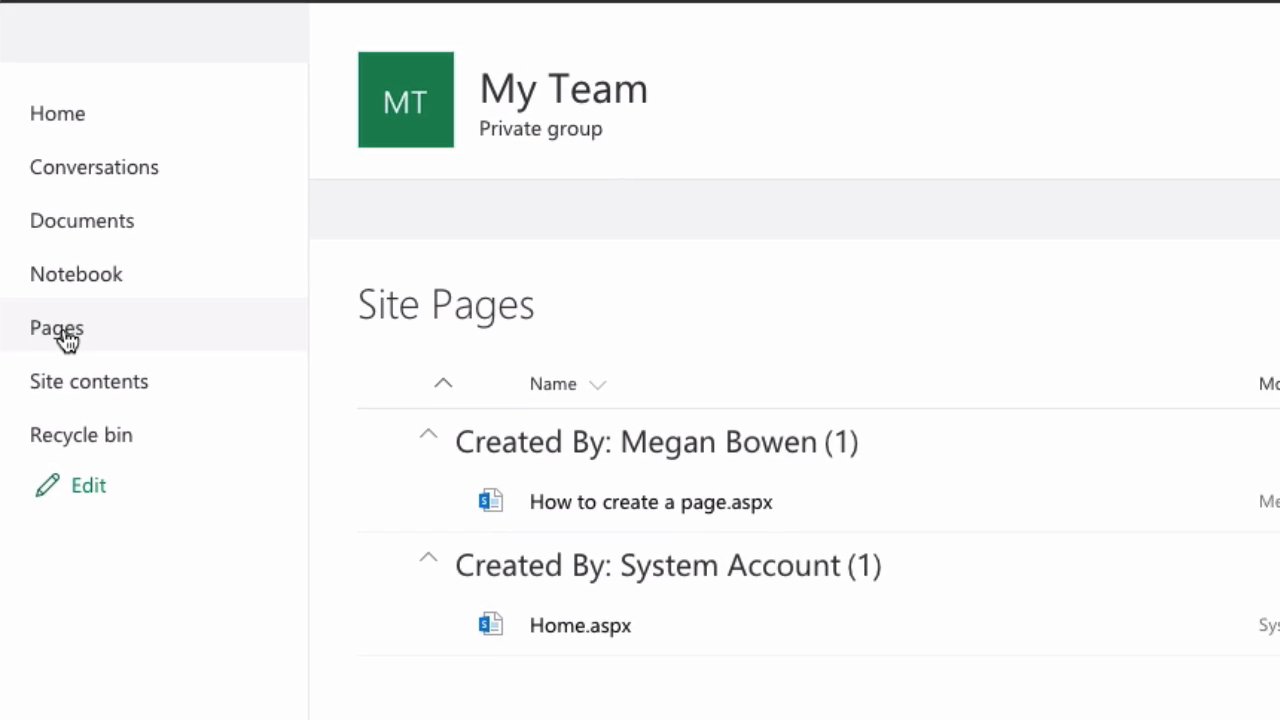
{"action": "left_click", "coordinate": [57, 327]}
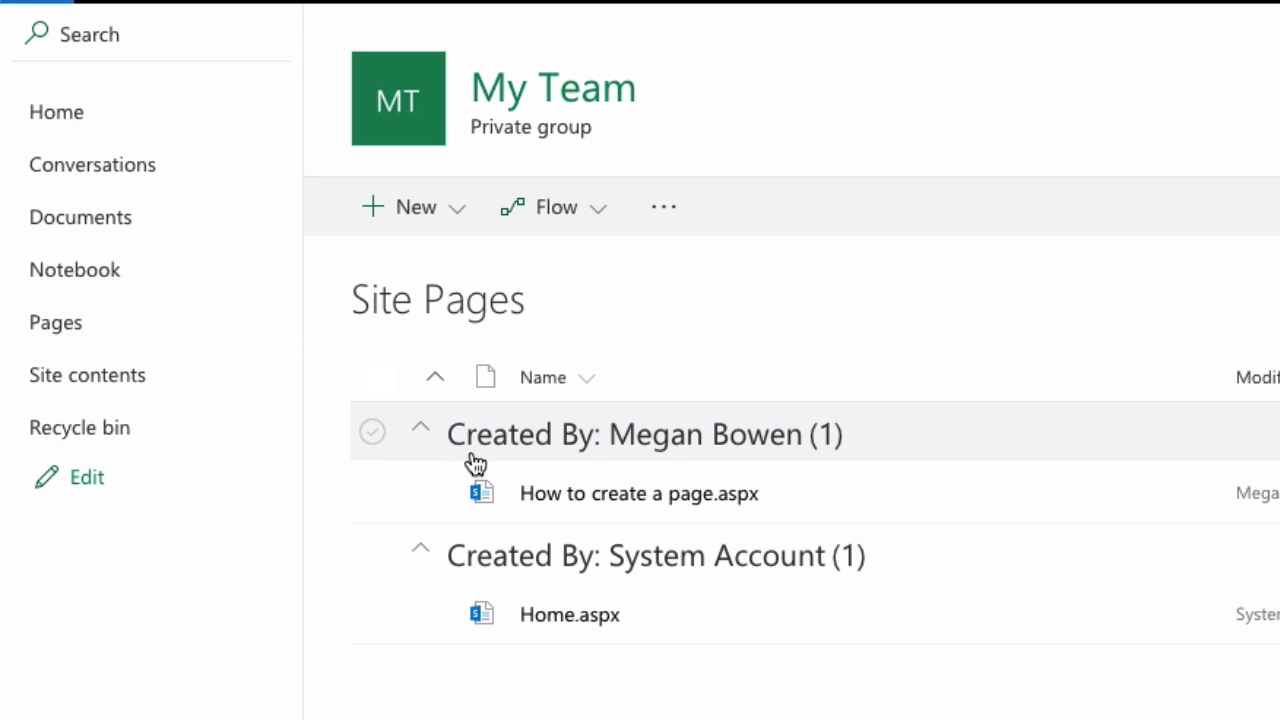
{"action": "mouse_move", "coordinate": [659, 462]}
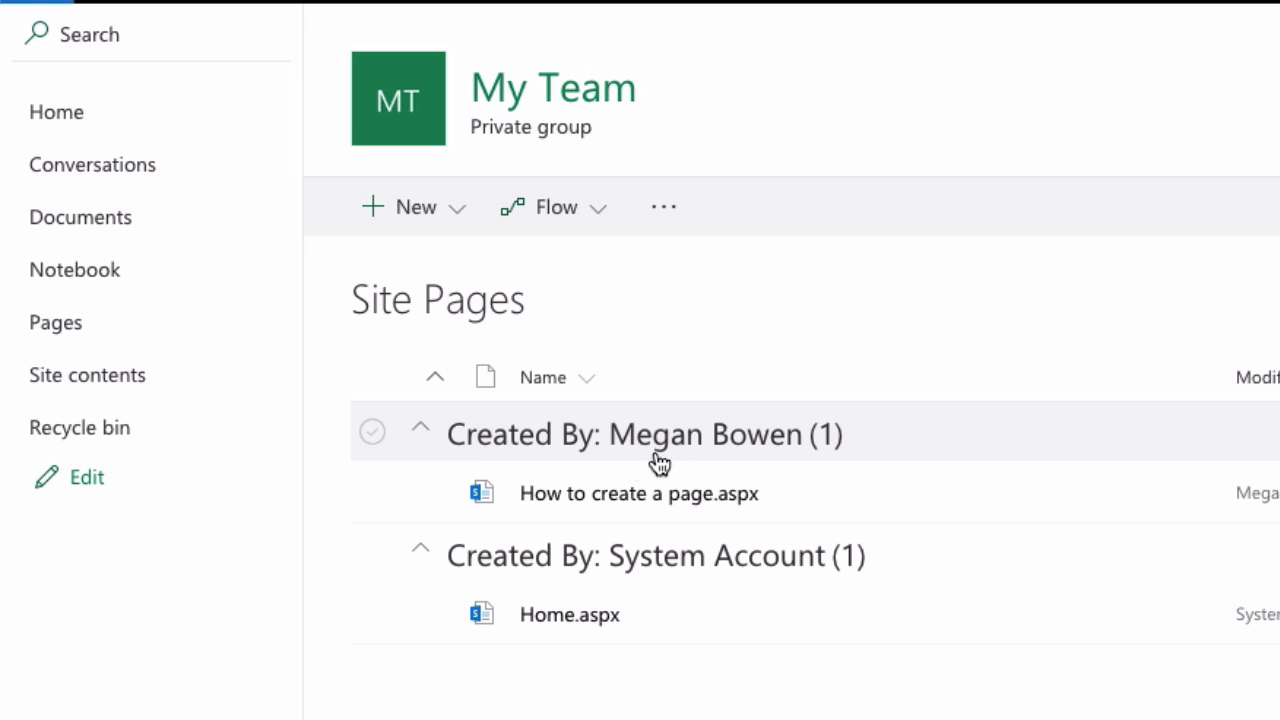
{"action": "mouse_move", "coordinate": [877, 453]}
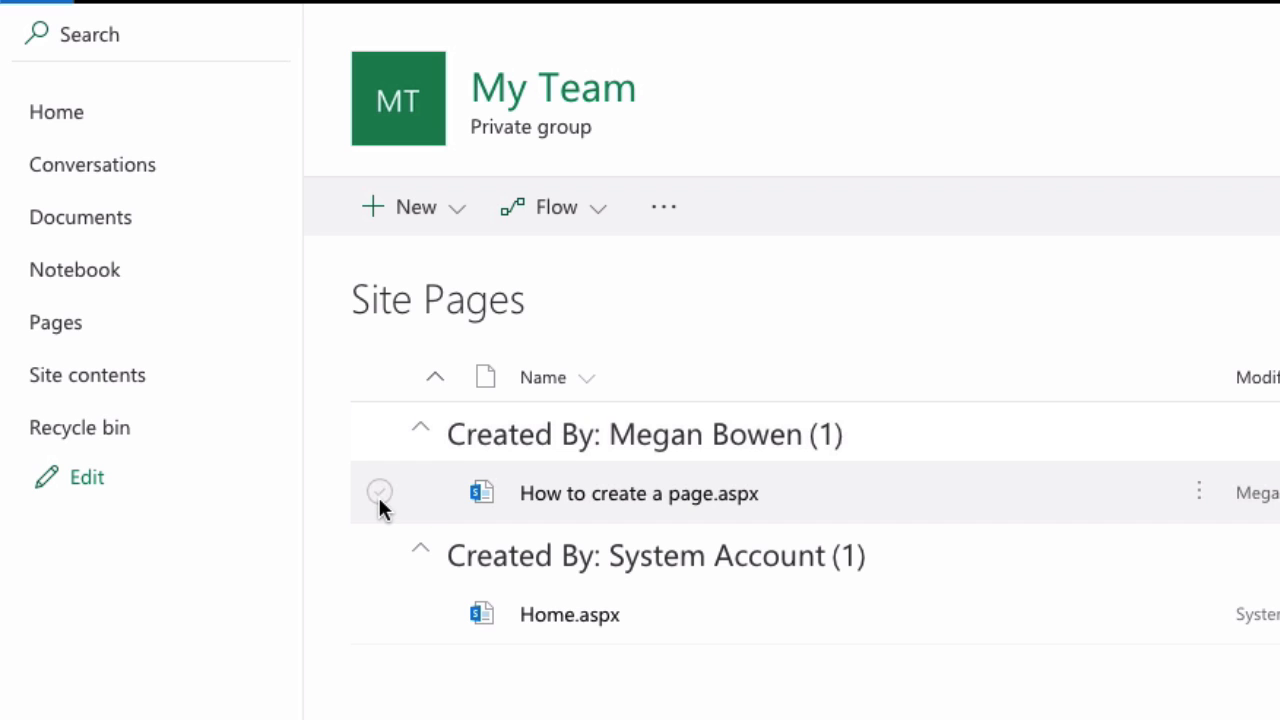
- Open How to create a page.aspx from the Site Pages list
{"action": "left_click", "coordinate": [379, 491]}
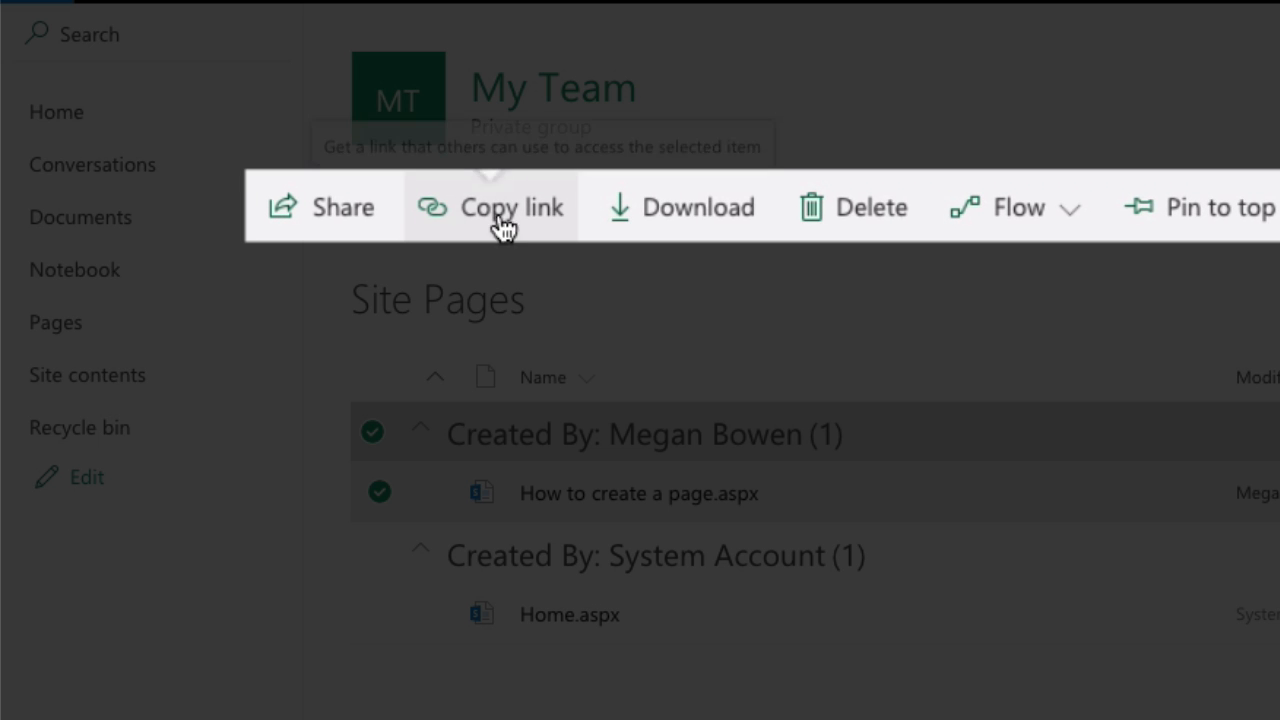
{"action": "mouse_move", "coordinate": [950, 390]}
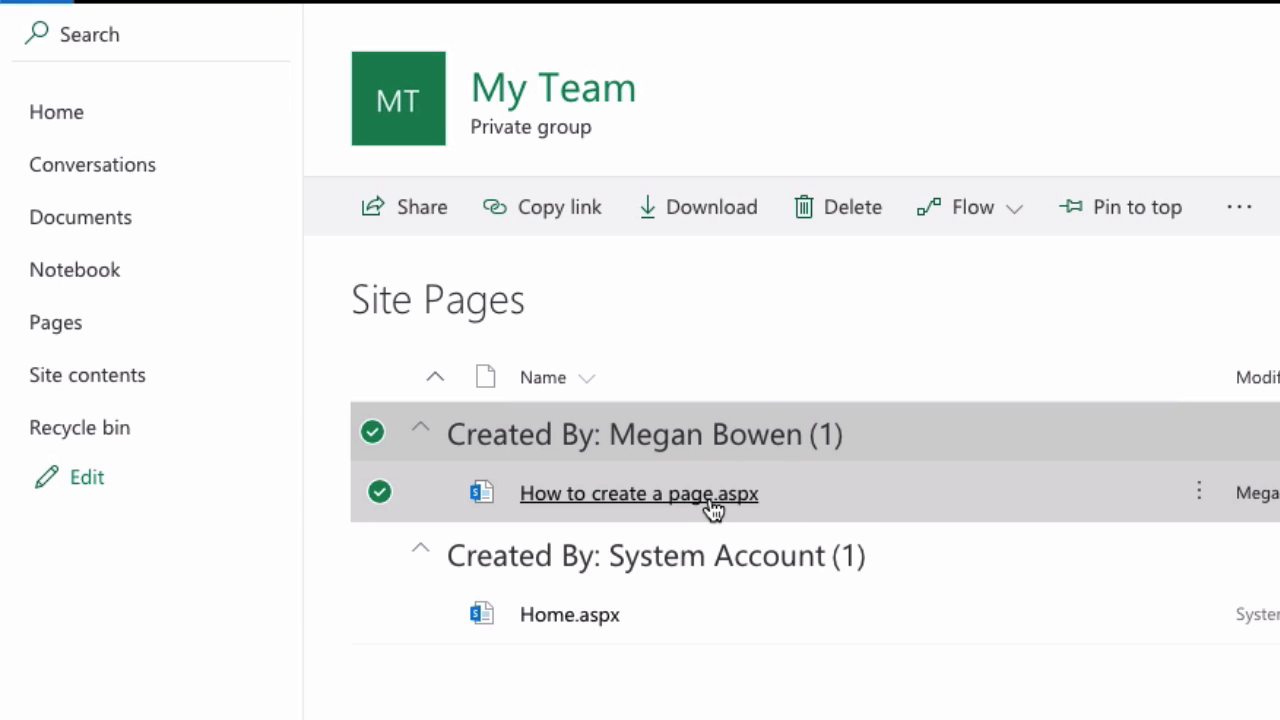
{"action": "mouse_move", "coordinate": [672, 503]}
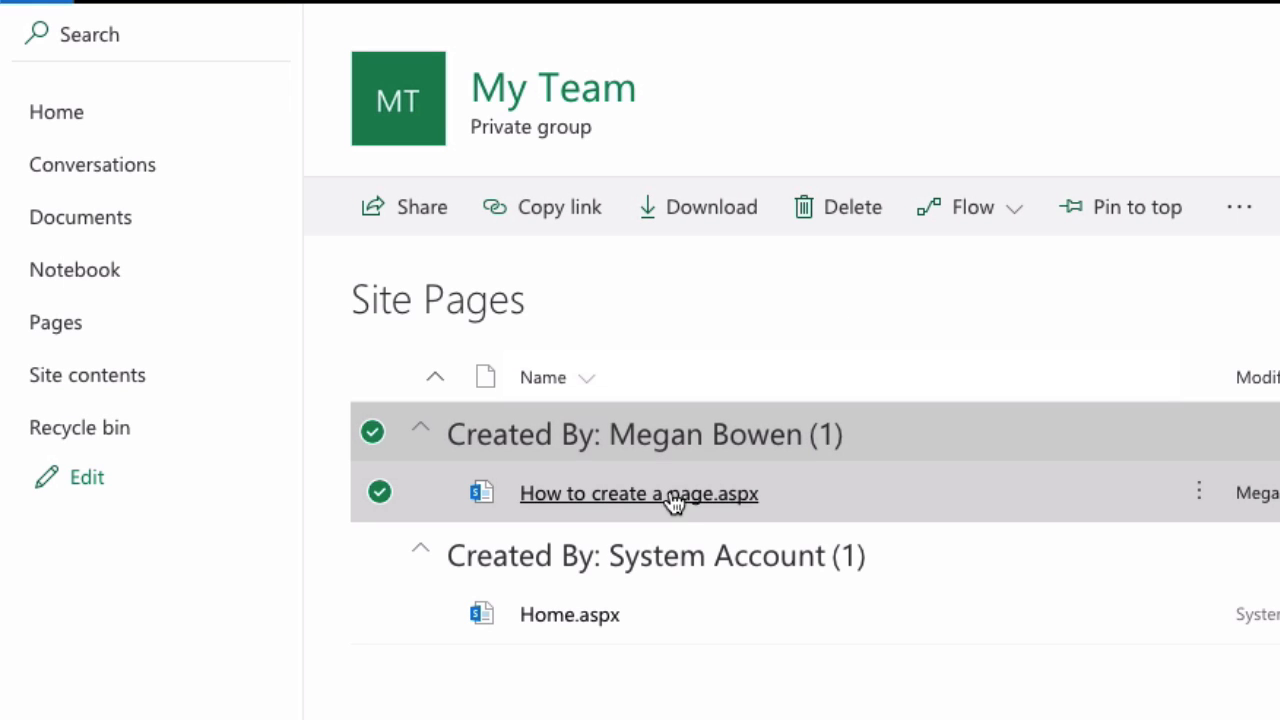
{"action": "left_click", "coordinate": [638, 493]}
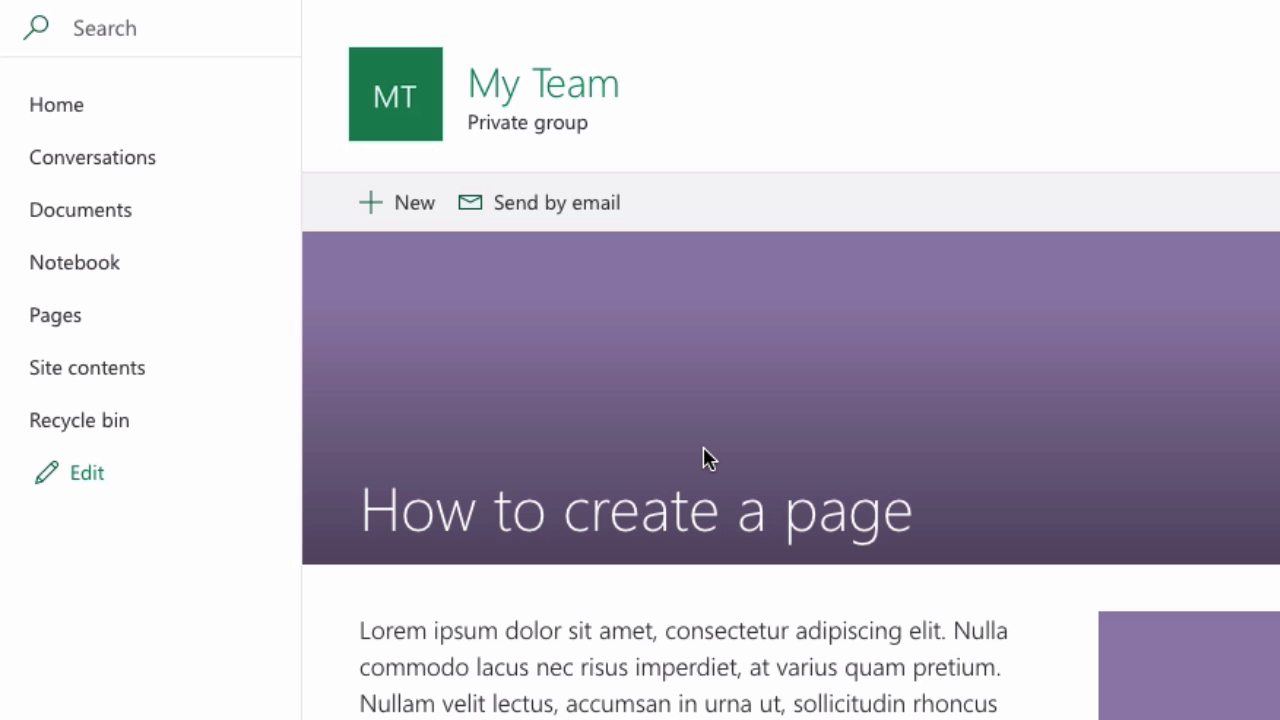